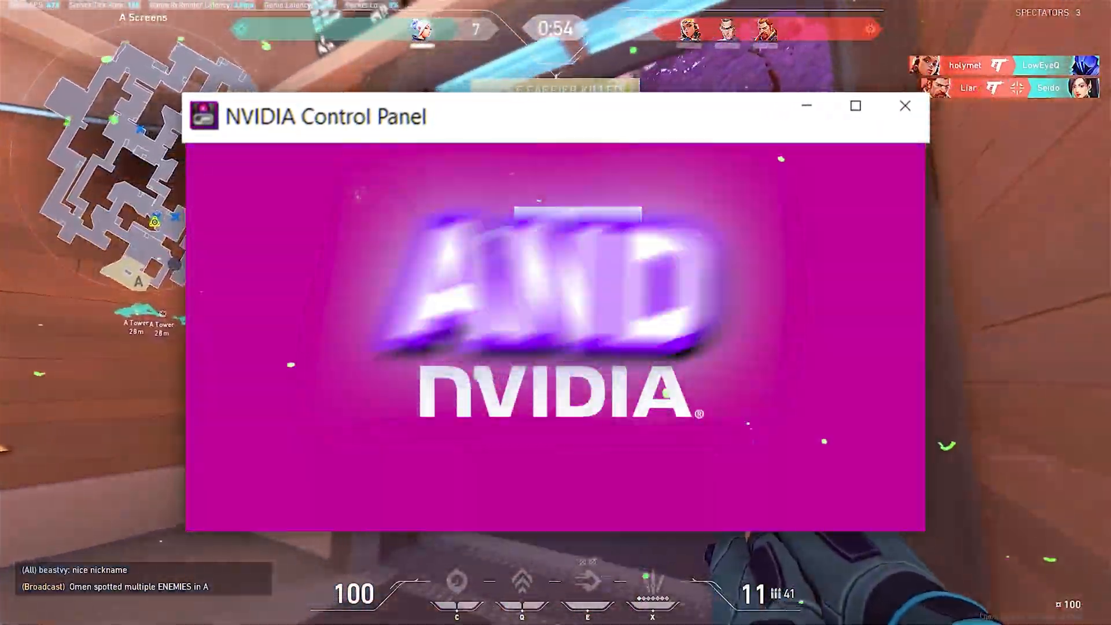
Step: Select GeForce RTX 30 Series, GeForce RTX 3060 Ti as the product in Manual Driver Search
click(906, 105)
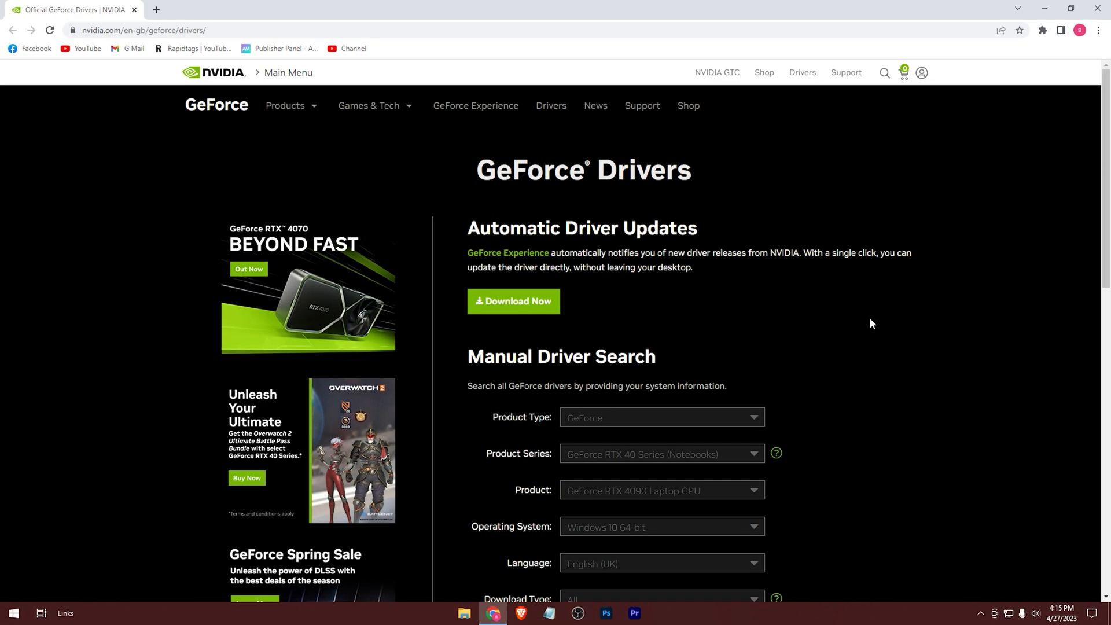
mouse_move(903, 326)
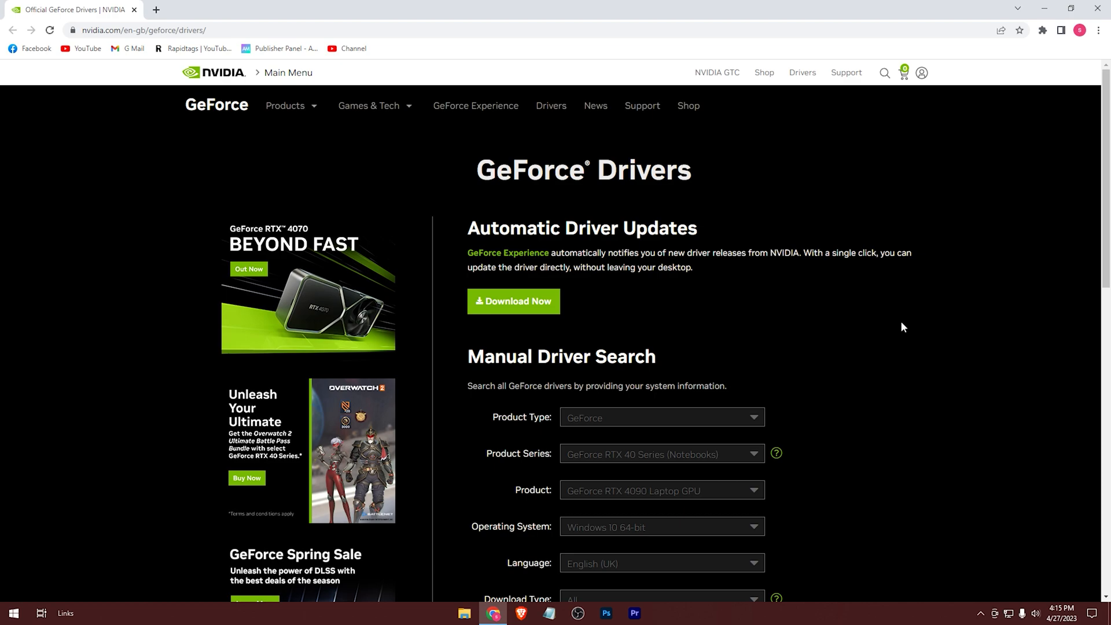
scroll(down, 3)
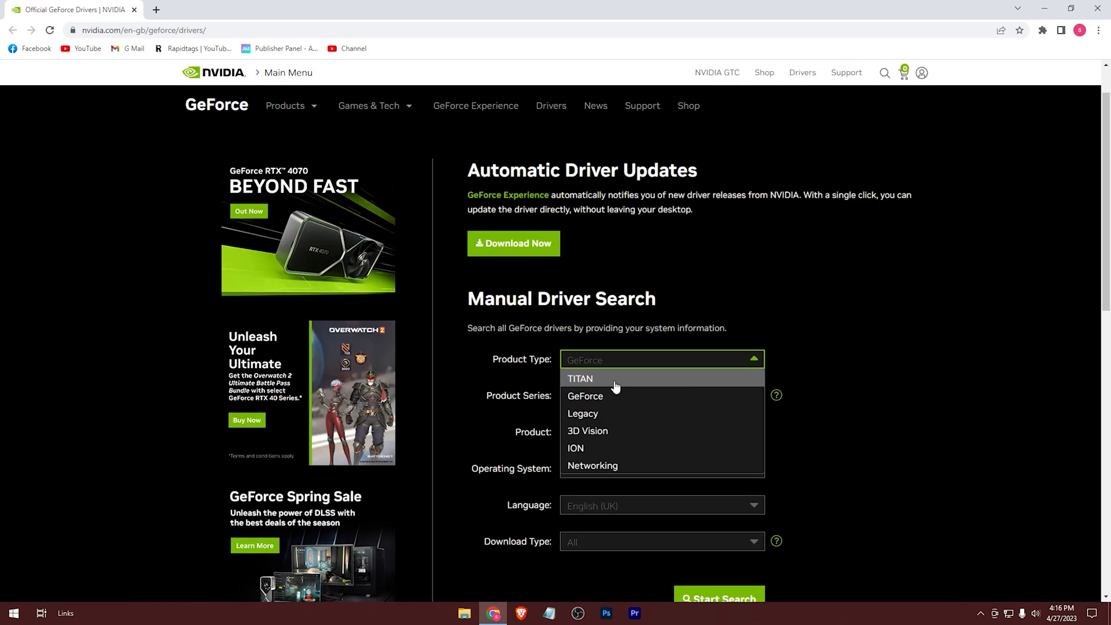
click(584, 396)
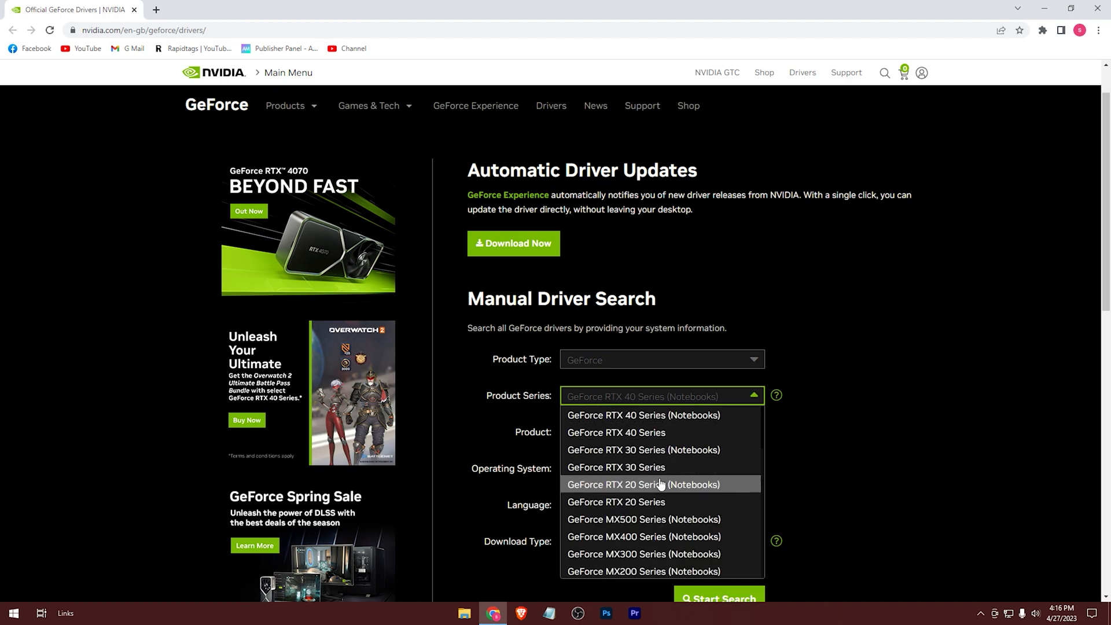
click(660, 484)
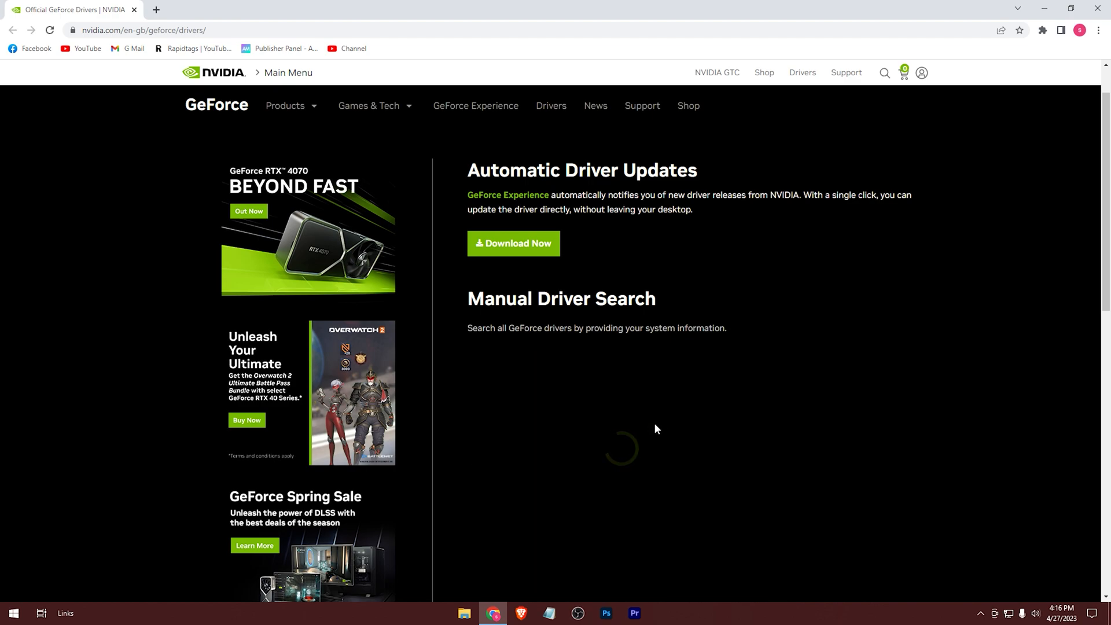
click(661, 318)
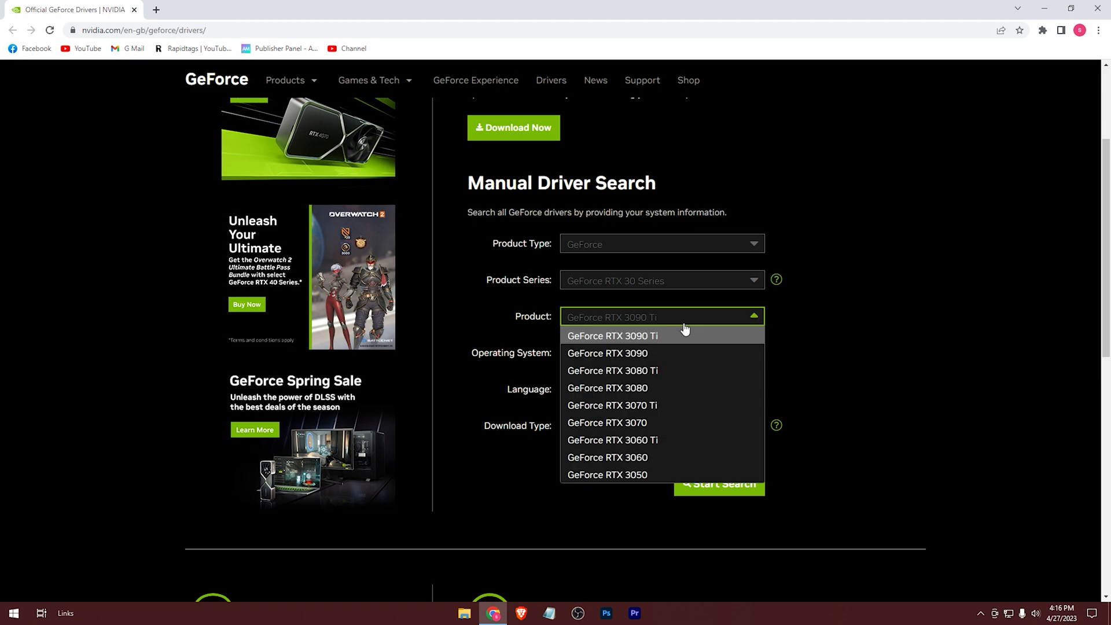
mouse_move(660, 447)
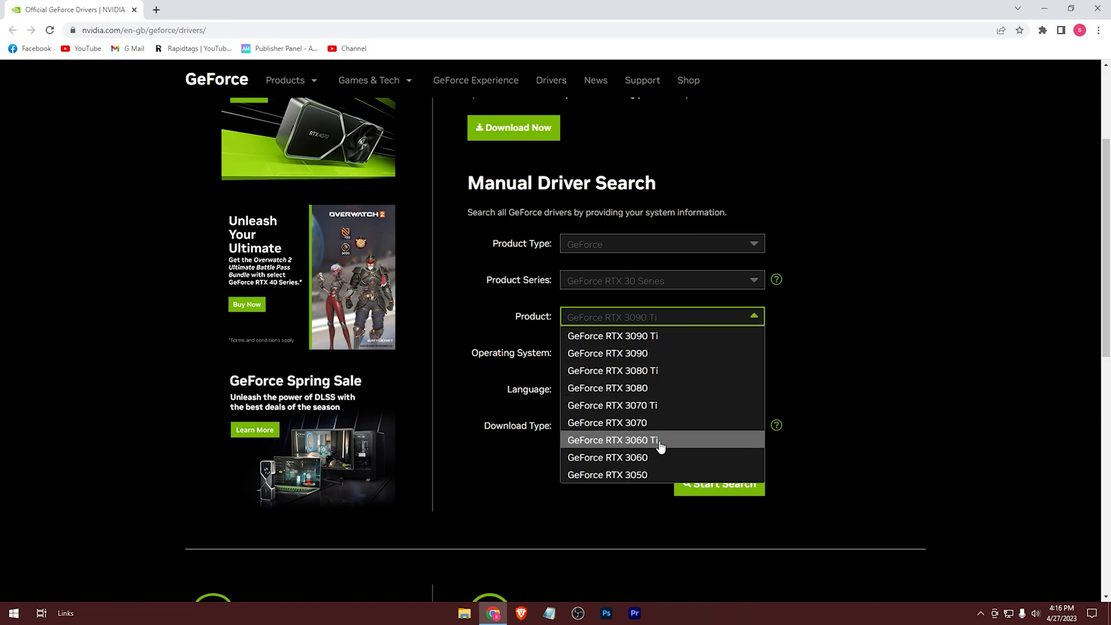
click(614, 440)
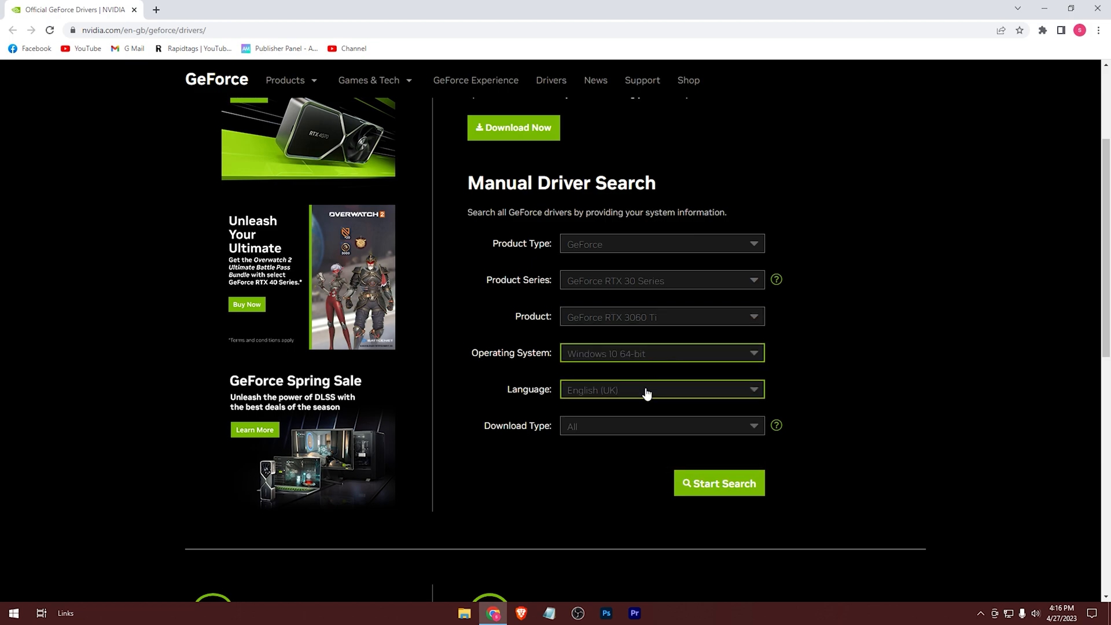
Step: Choose Studio Ready Driver as the download type and run the driver search
click(662, 426)
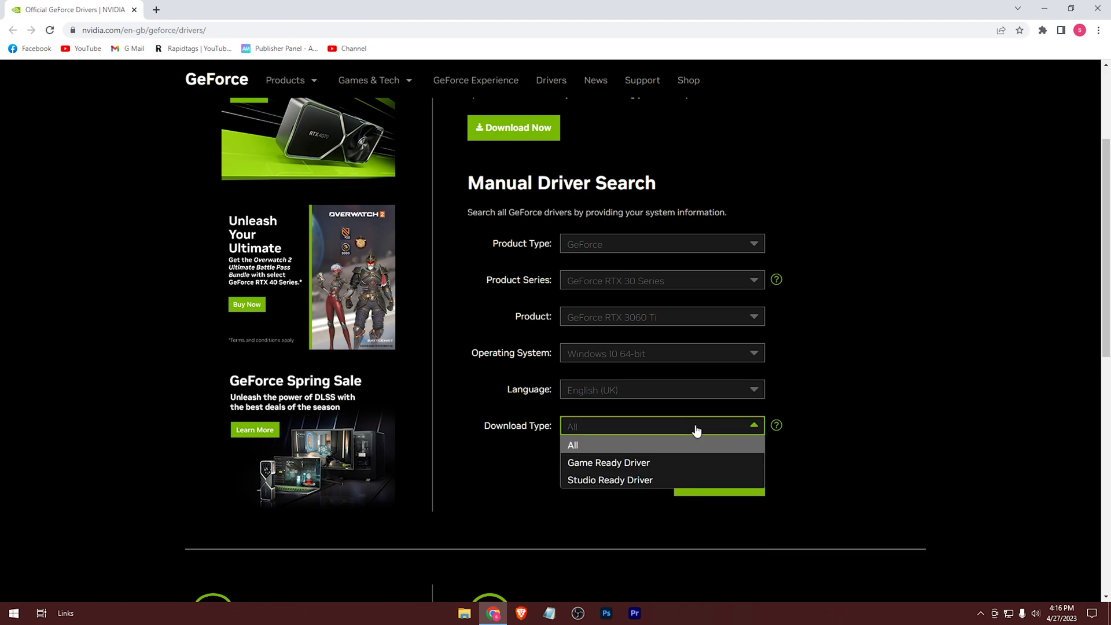
mouse_move(590, 493)
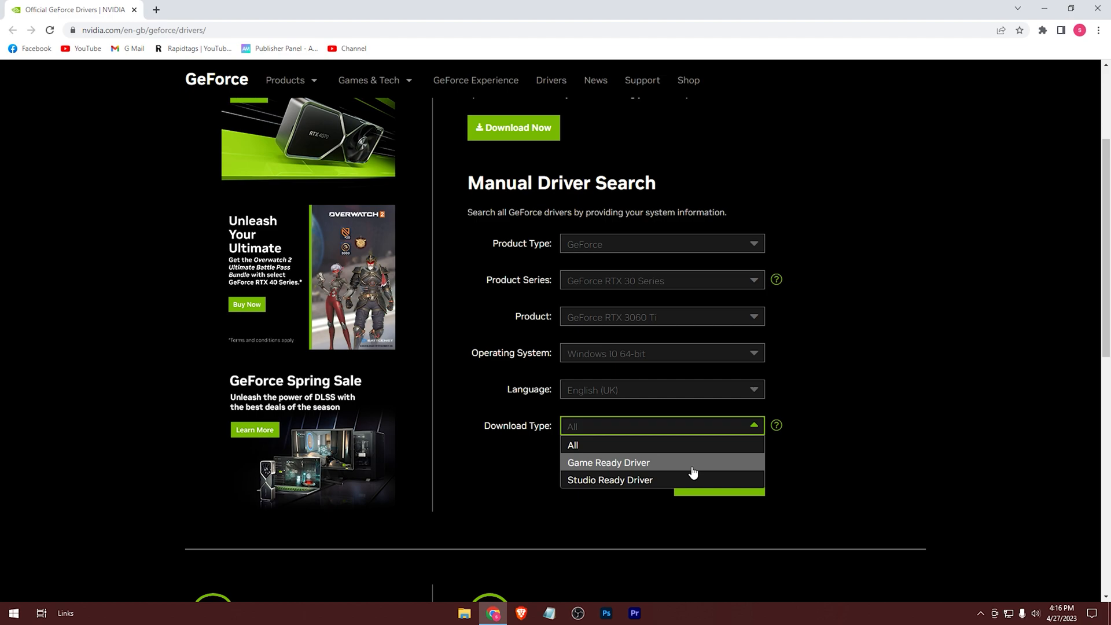
click(610, 479)
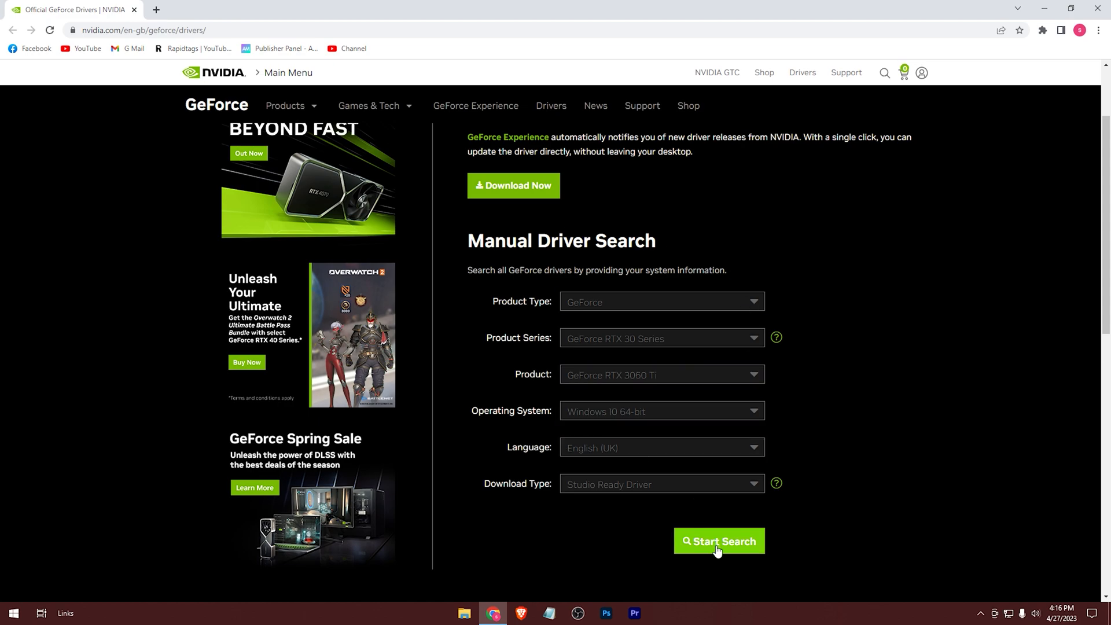
click(719, 541)
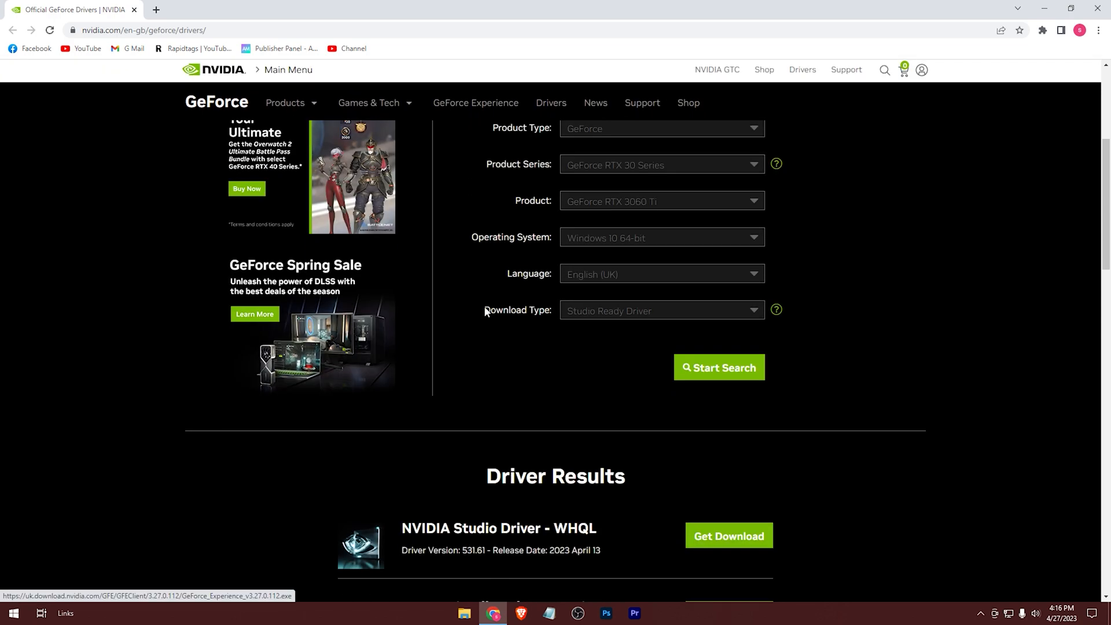
scroll(down, 3)
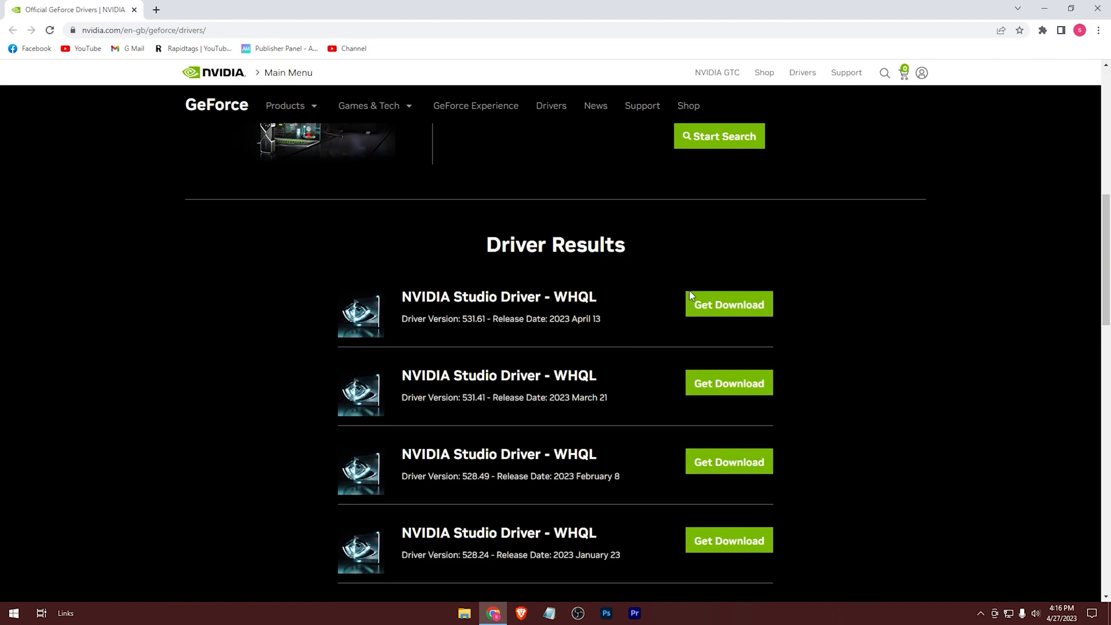
mouse_move(743, 315)
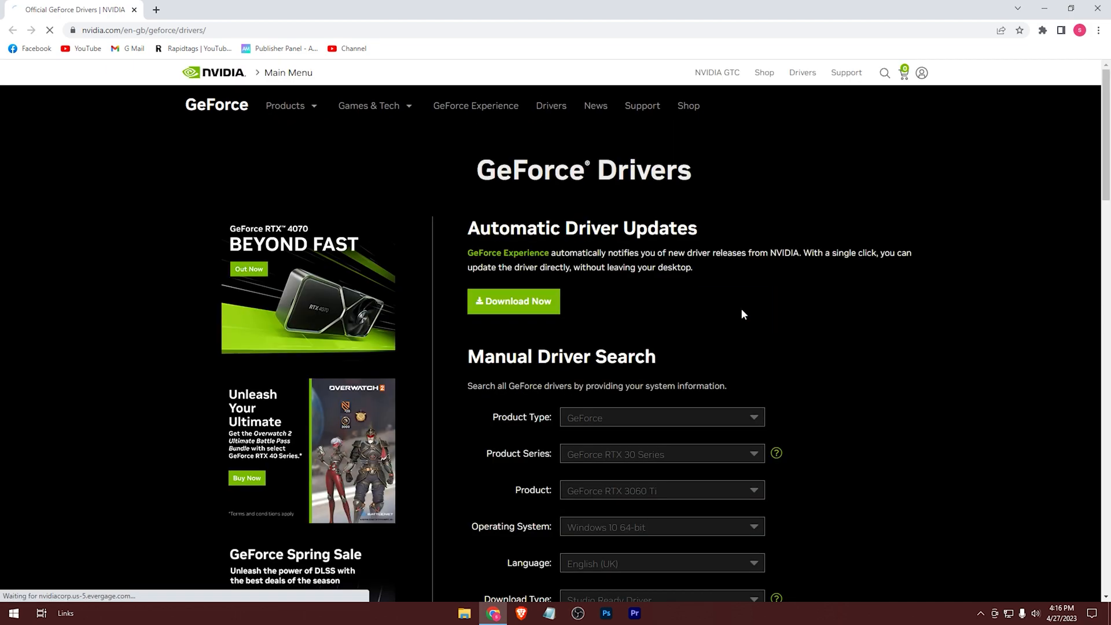
click(514, 301)
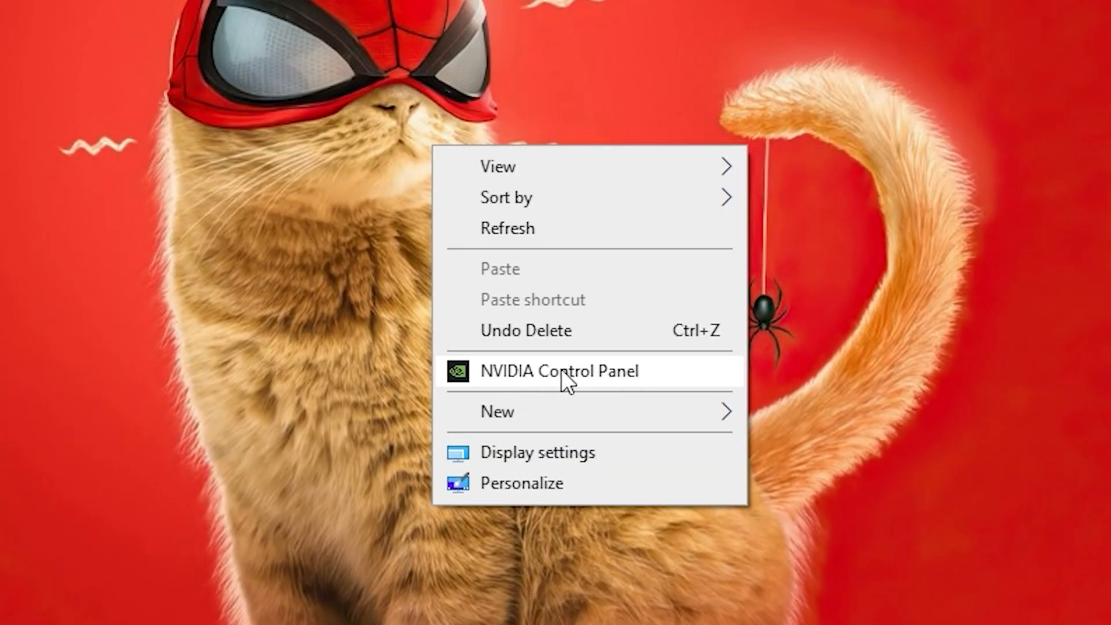
Step: Launch NVIDIA Control Panel, select 'Use the advanced 3D image settings' and apply it
click(560, 371)
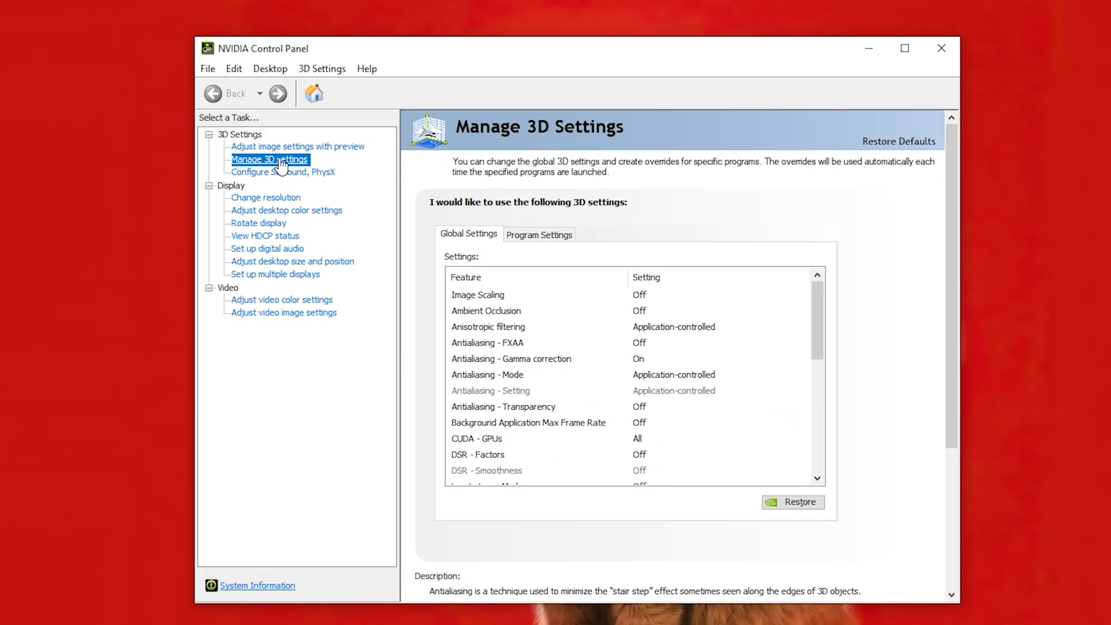
click(296, 147)
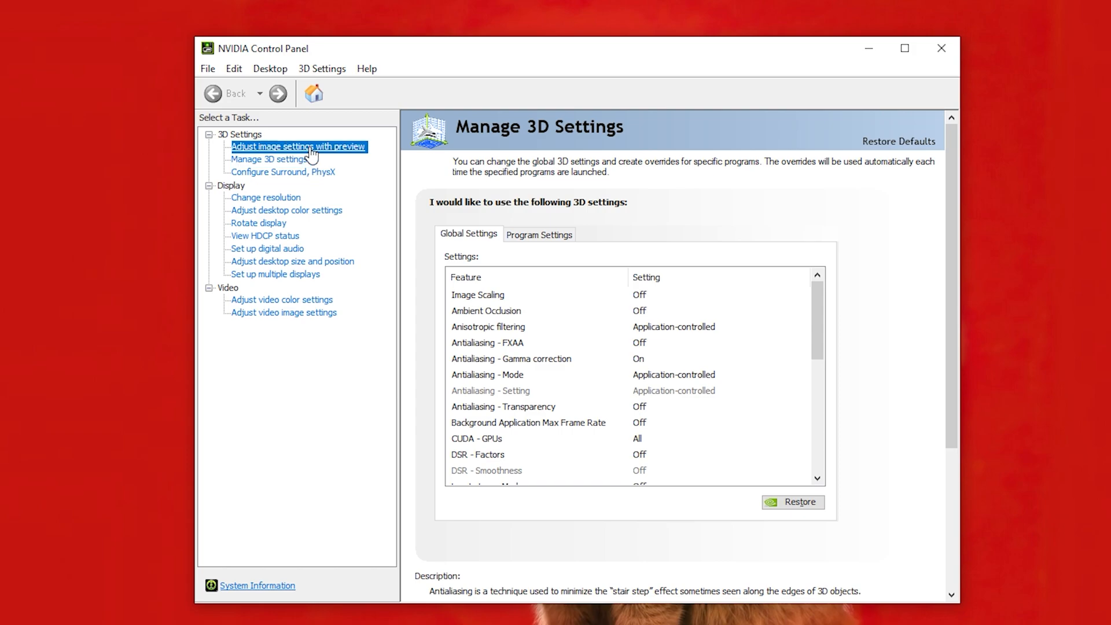
click(297, 147)
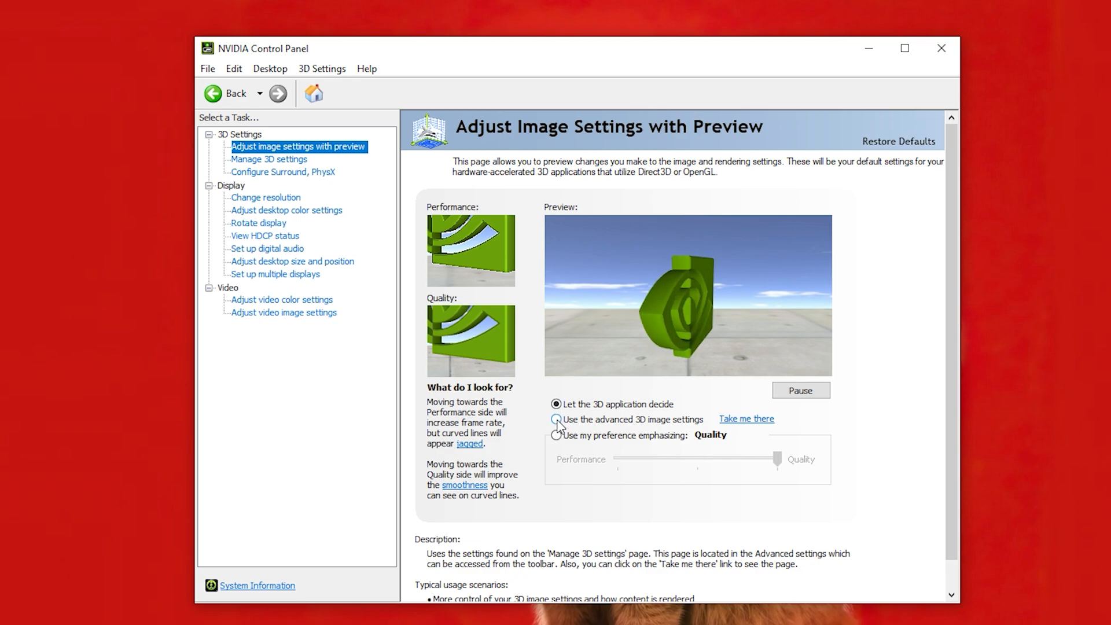
click(553, 421)
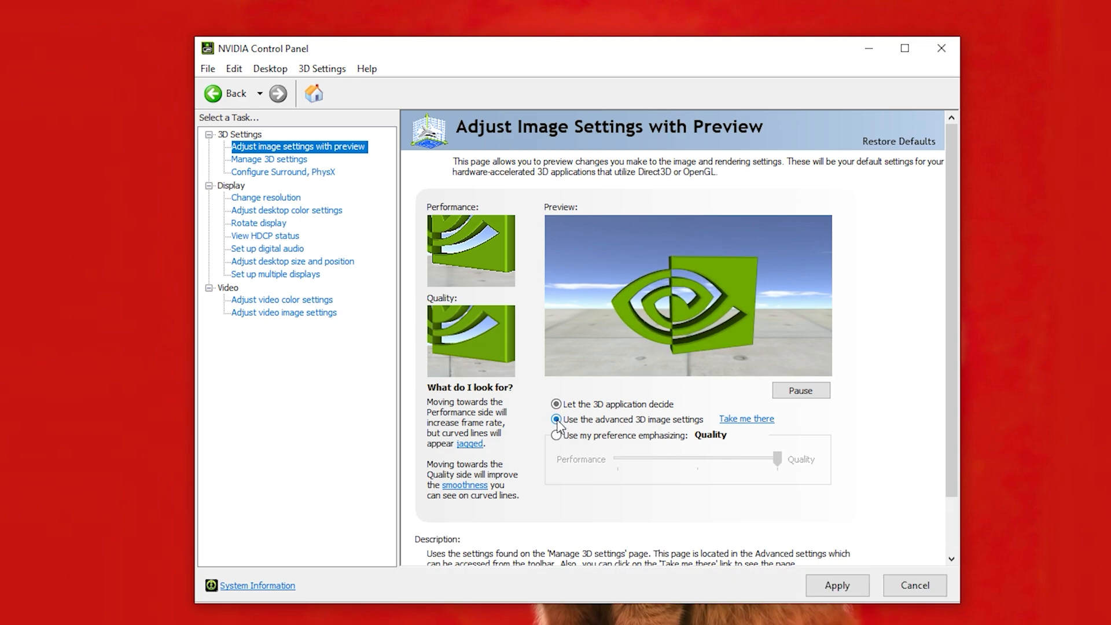
click(555, 420)
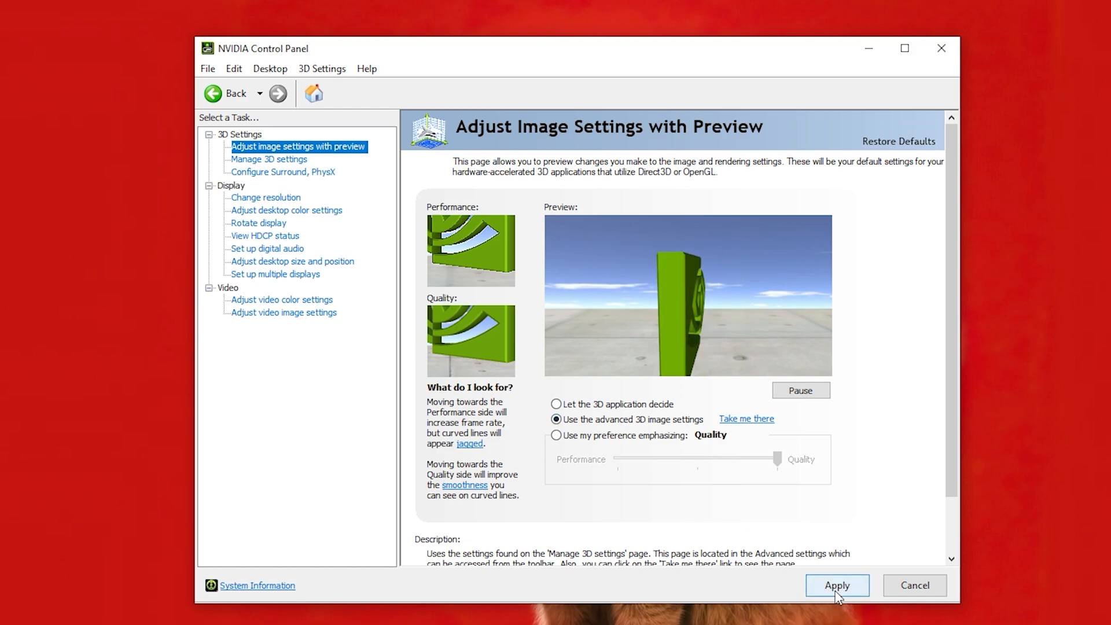
click(838, 585)
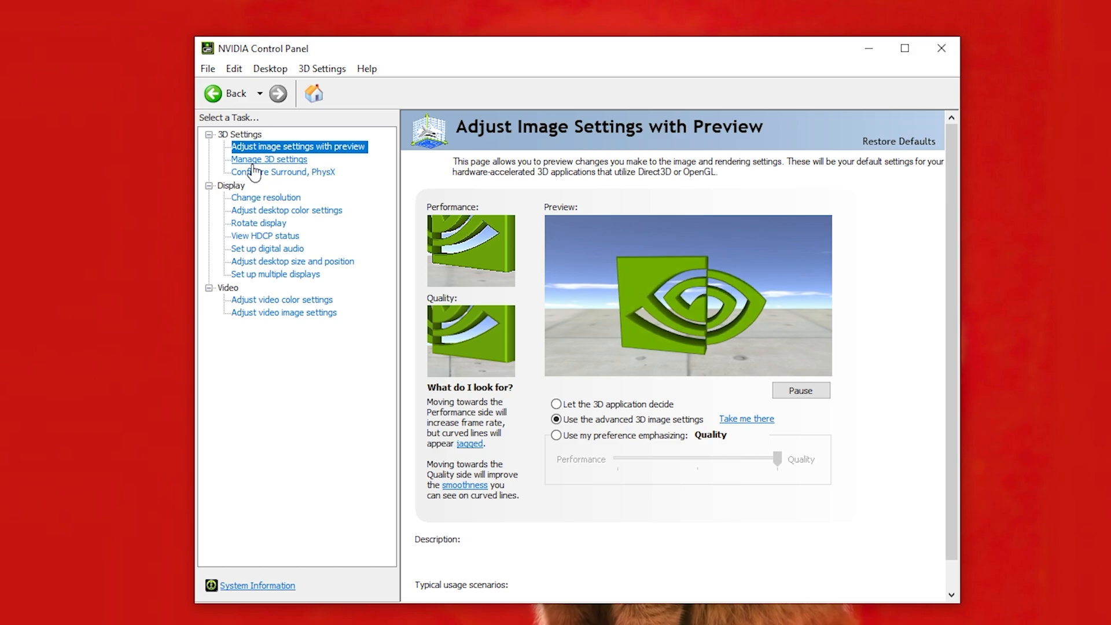
Step: In global 3D settings, turn Image Scaling On with sharpening at 50% and confirm
click(269, 159)
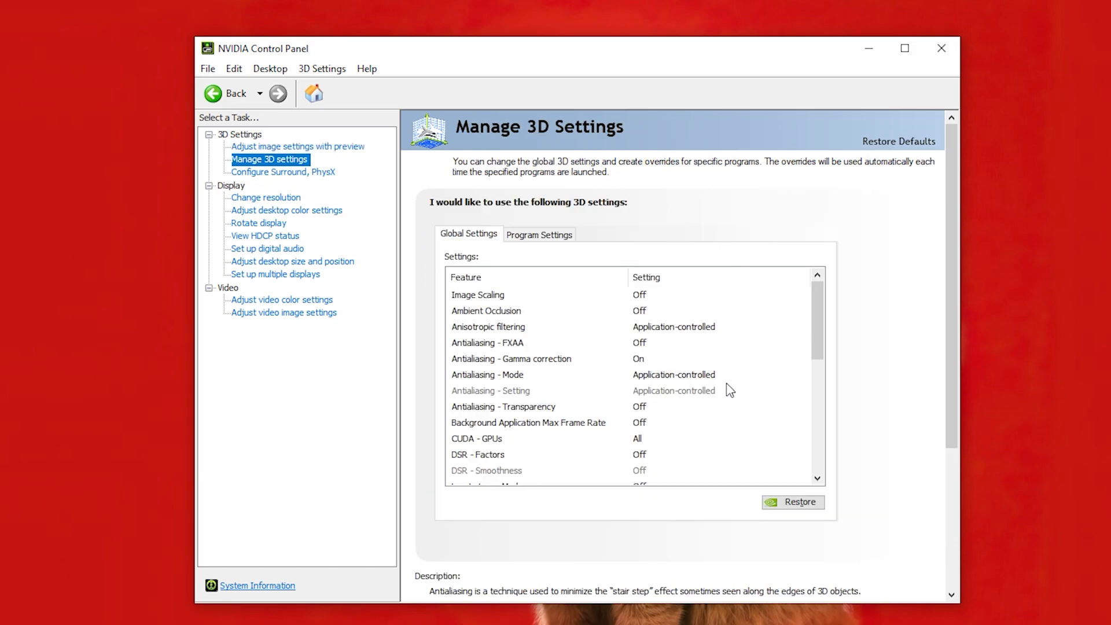
click(478, 295)
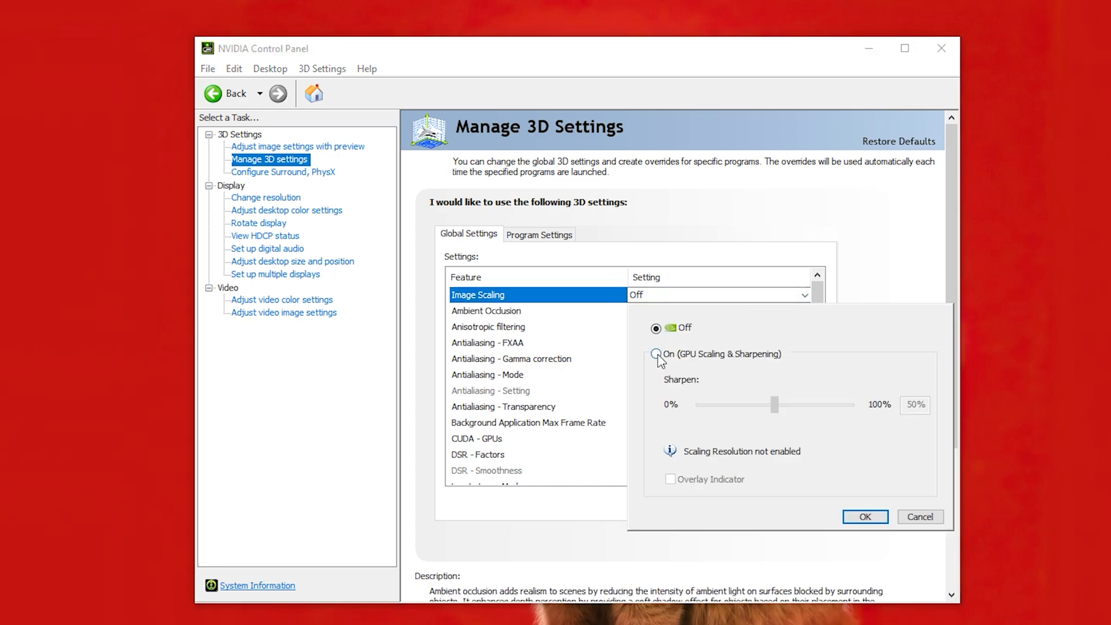
click(656, 354)
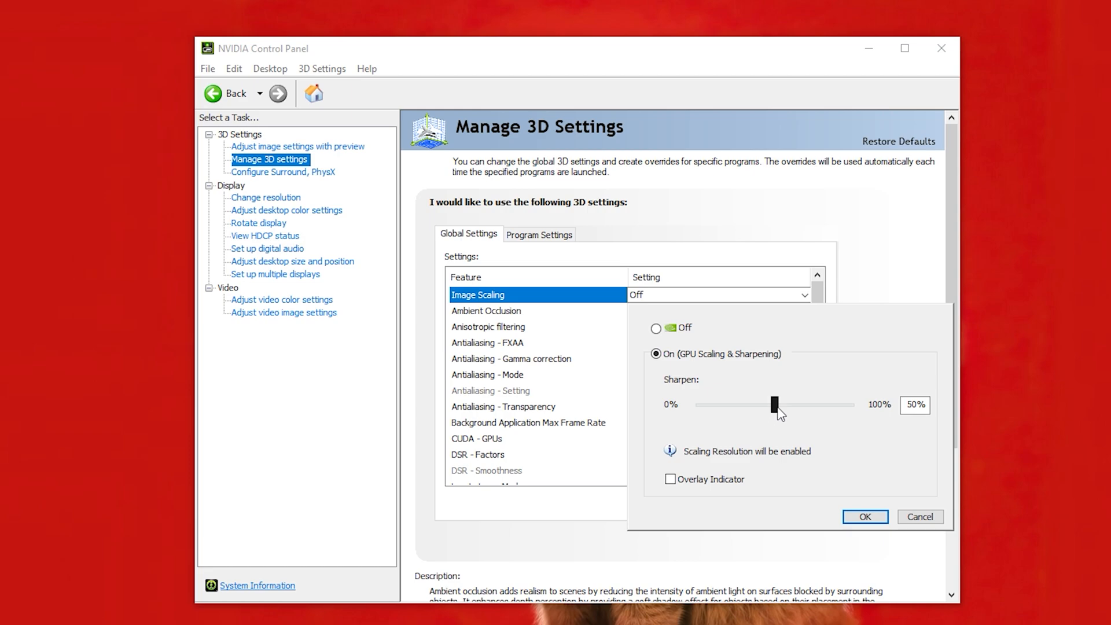
drag(774, 405, 771, 405)
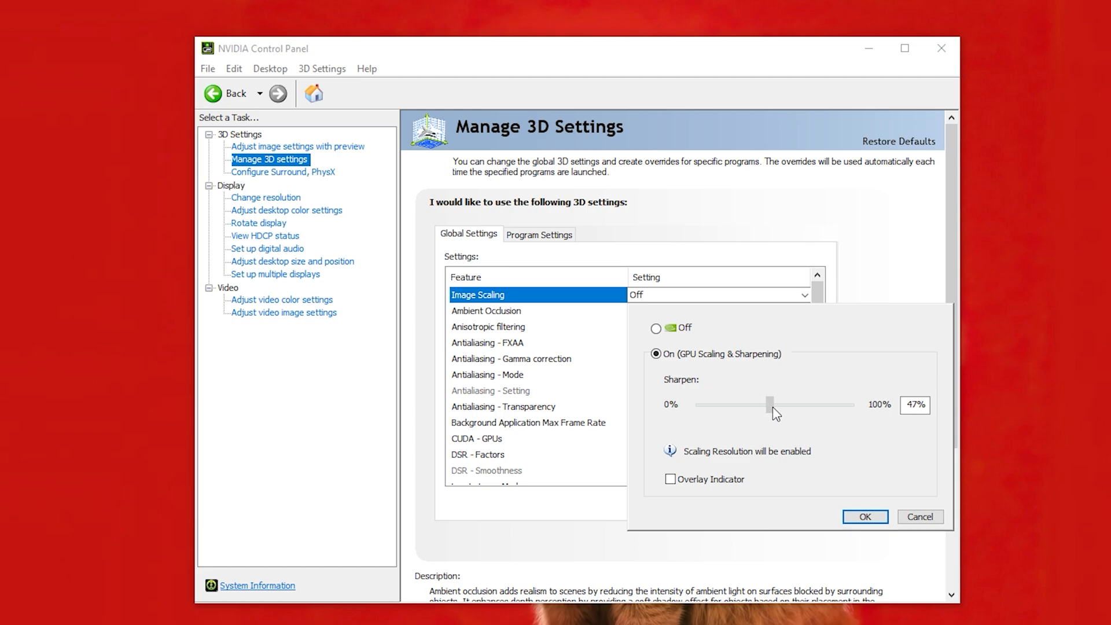
drag(770, 406, 778, 405)
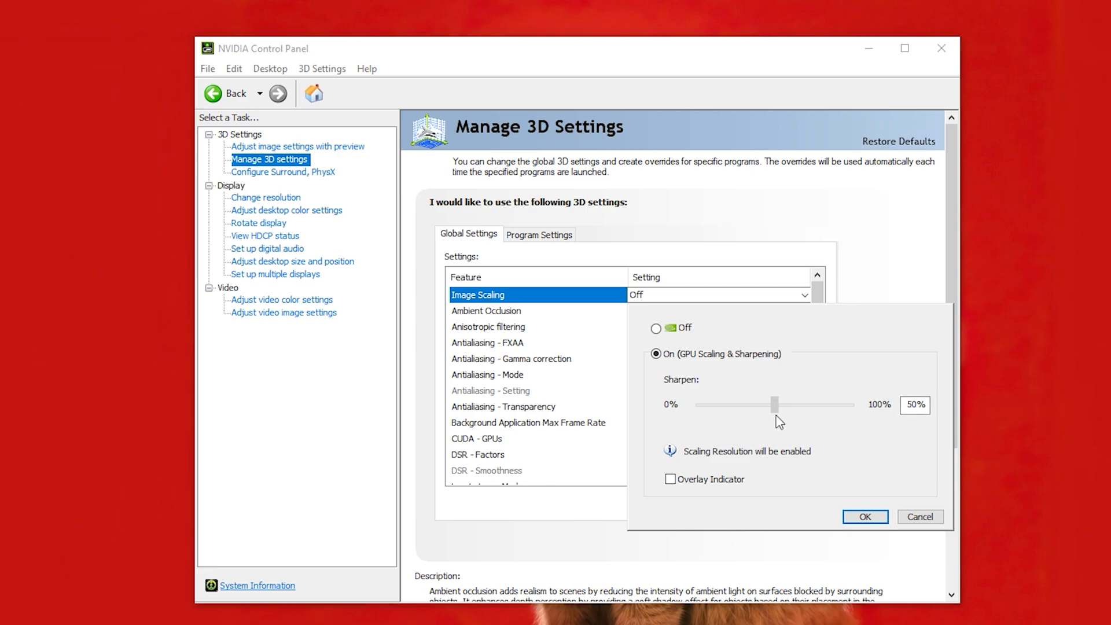
mouse_move(676, 499)
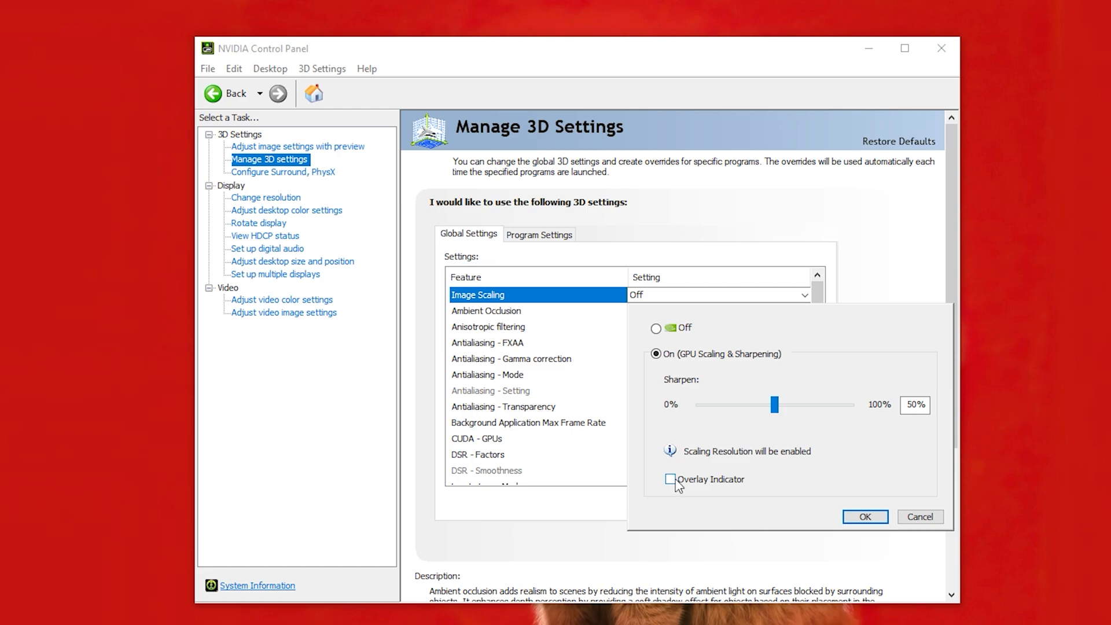
mouse_move(696, 470)
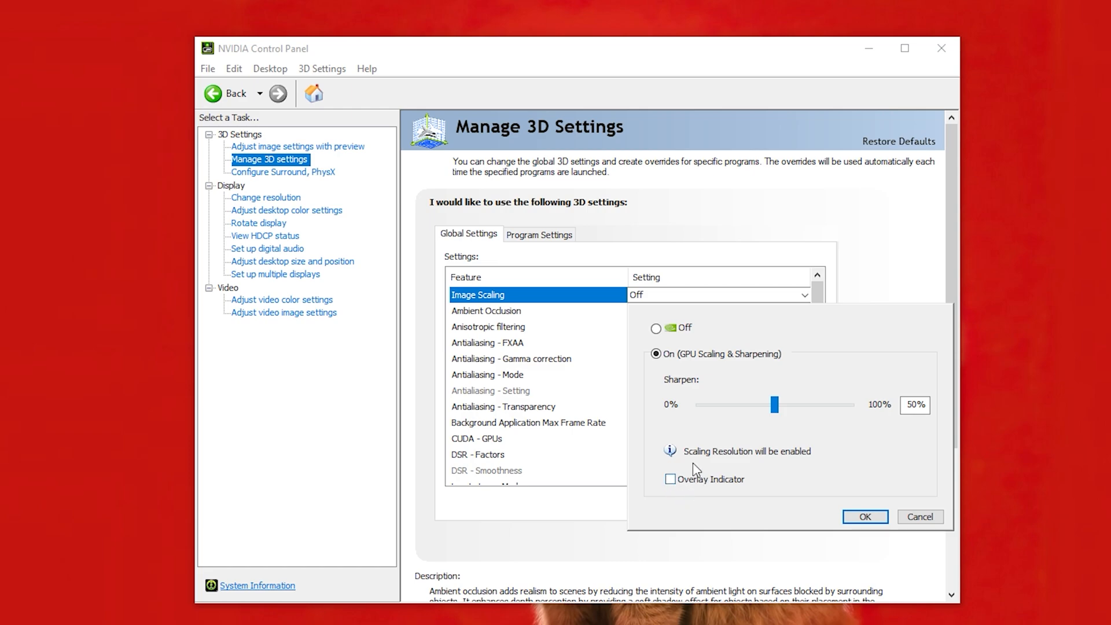
mouse_move(772, 489)
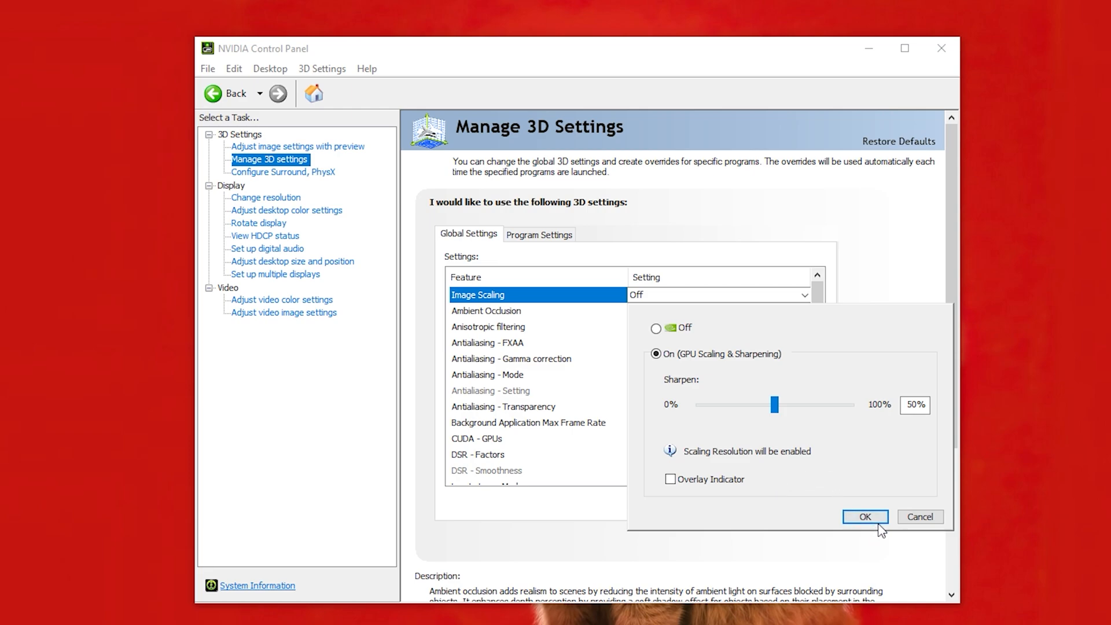
click(865, 516)
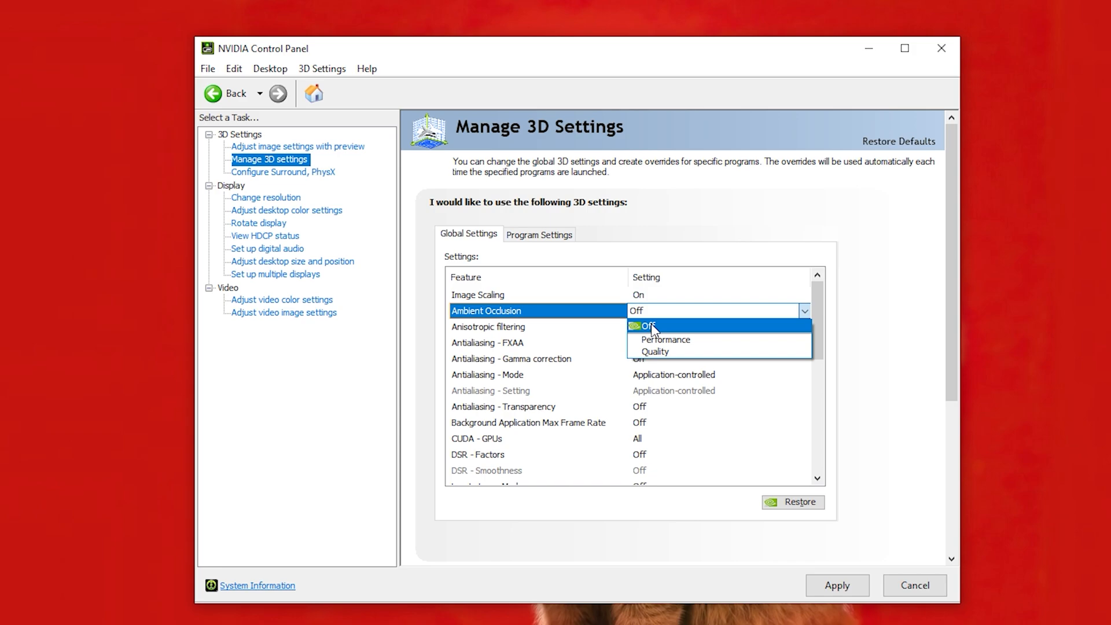
Step: Set Ambient Occlusion to Performance, keeping anisotropic filtering and antialiasing application-controlled, transparency Off
click(666, 341)
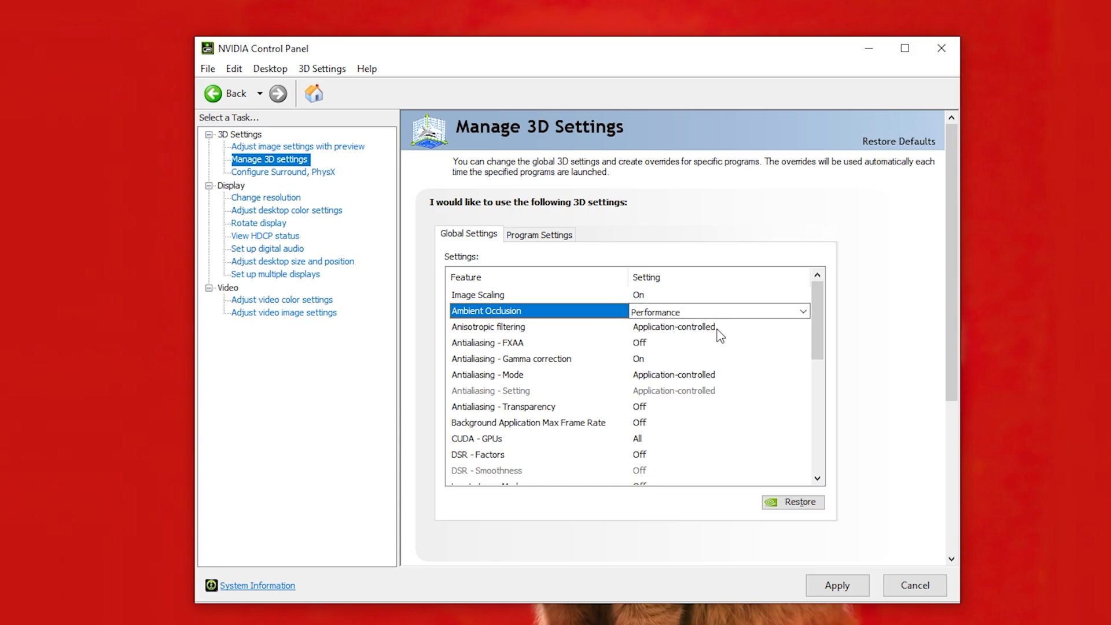
click(804, 326)
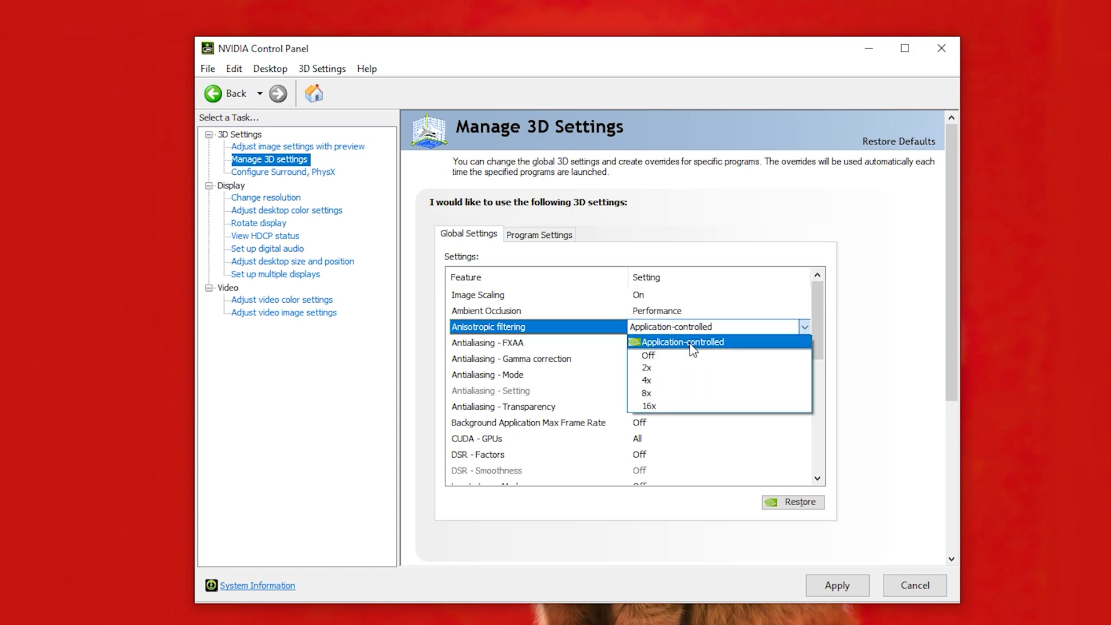
click(683, 342)
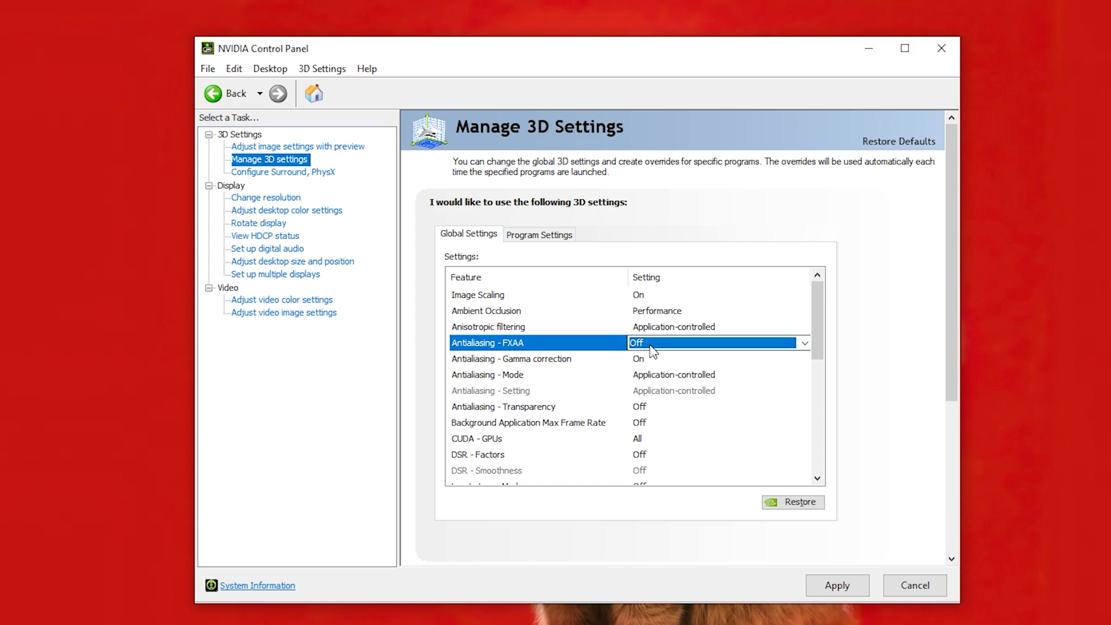
mouse_move(699, 365)
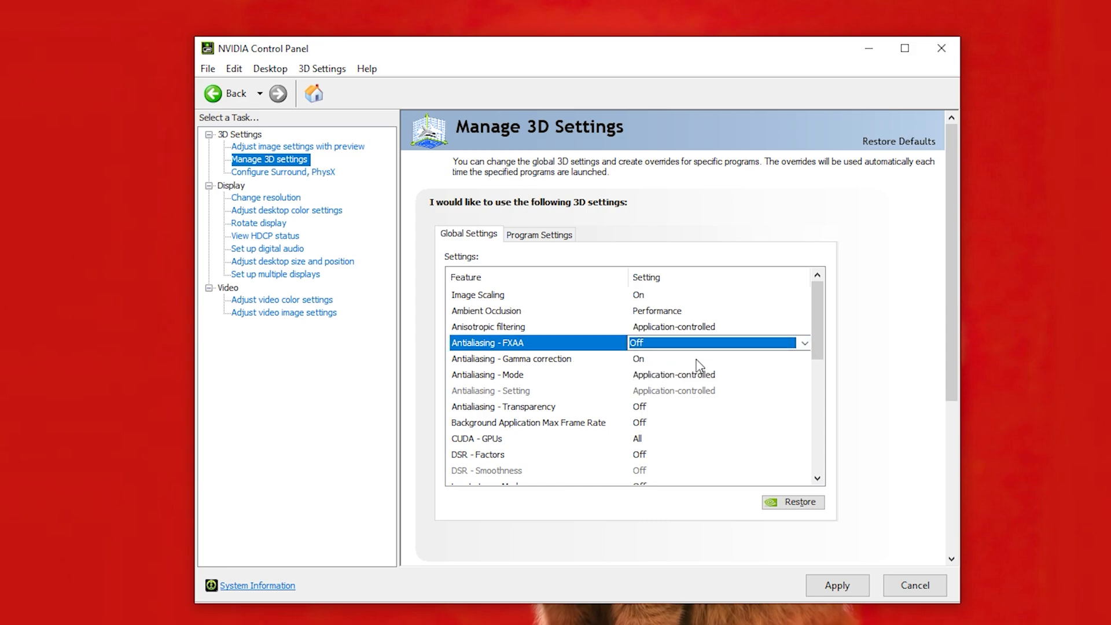
click(510, 359)
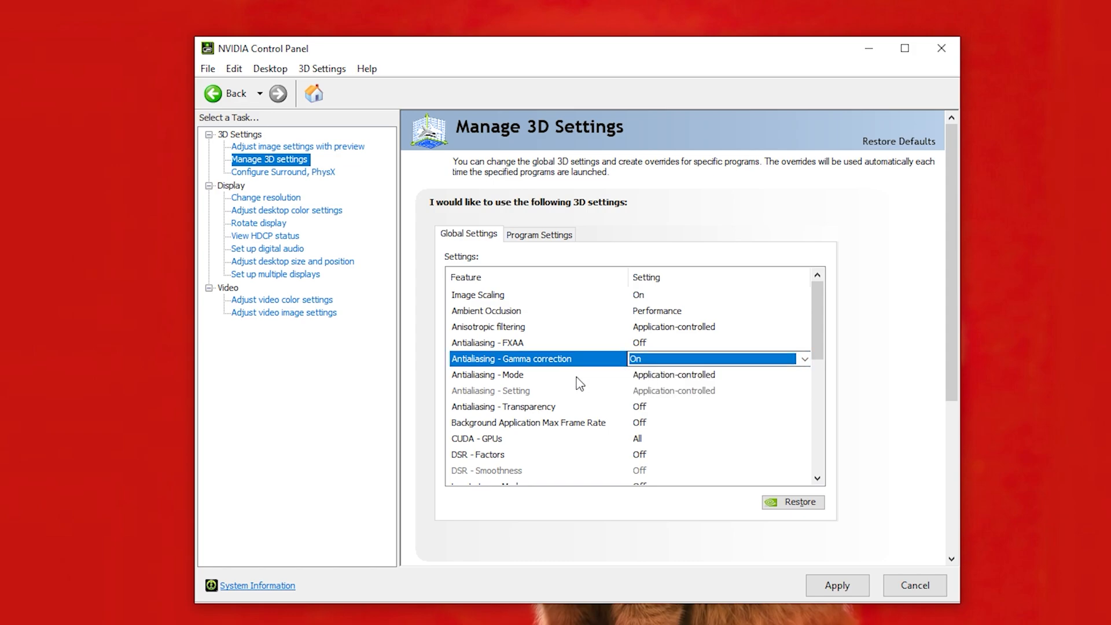
mouse_move(732, 380)
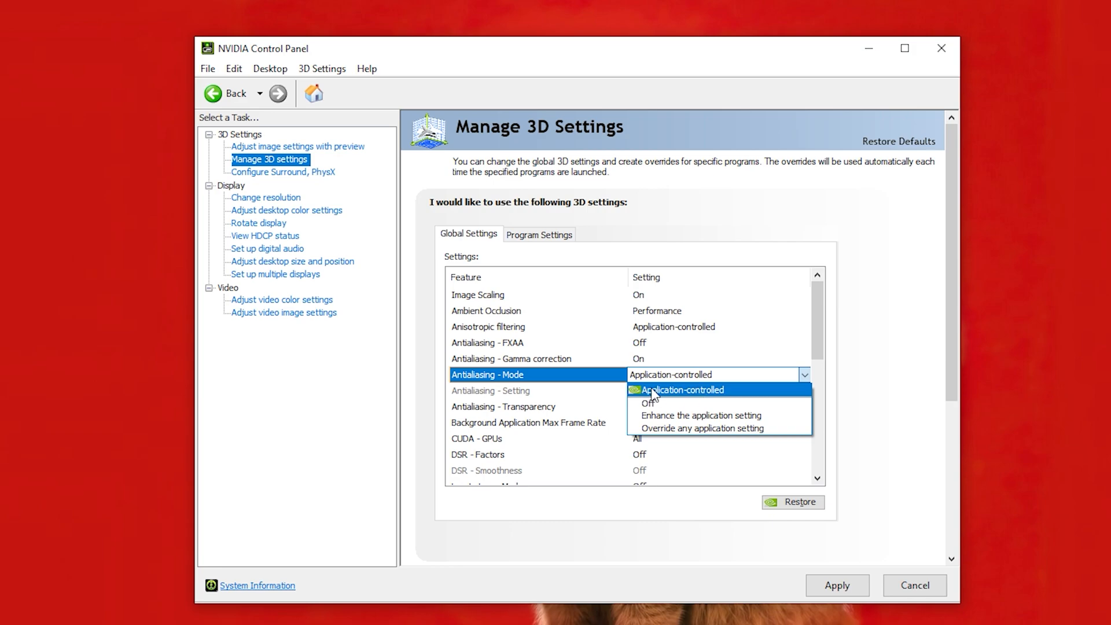
click(683, 389)
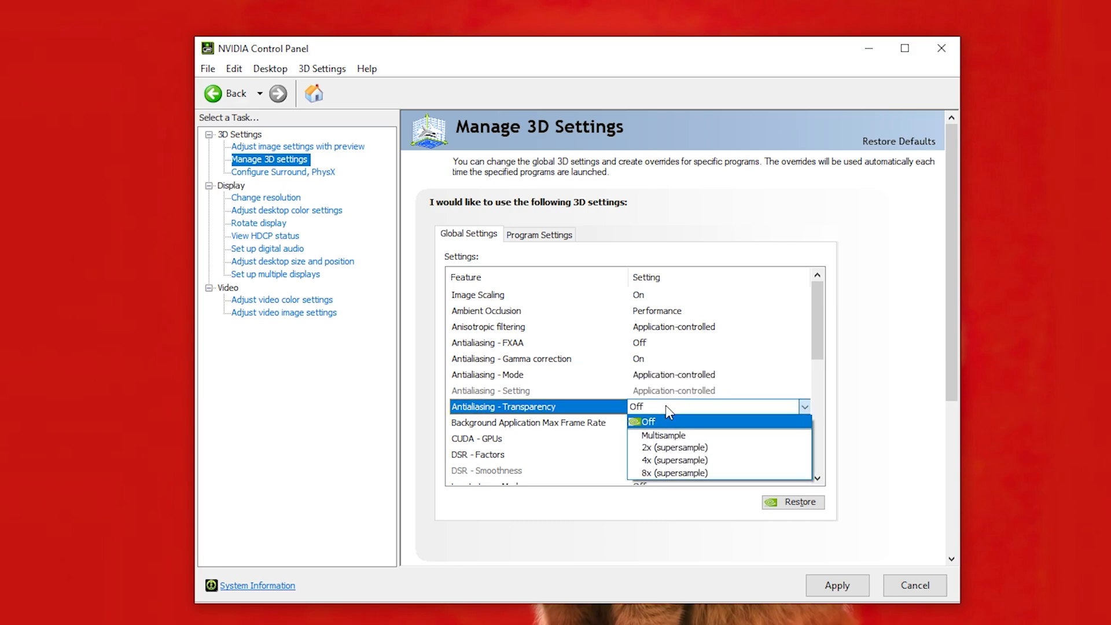
click(649, 421)
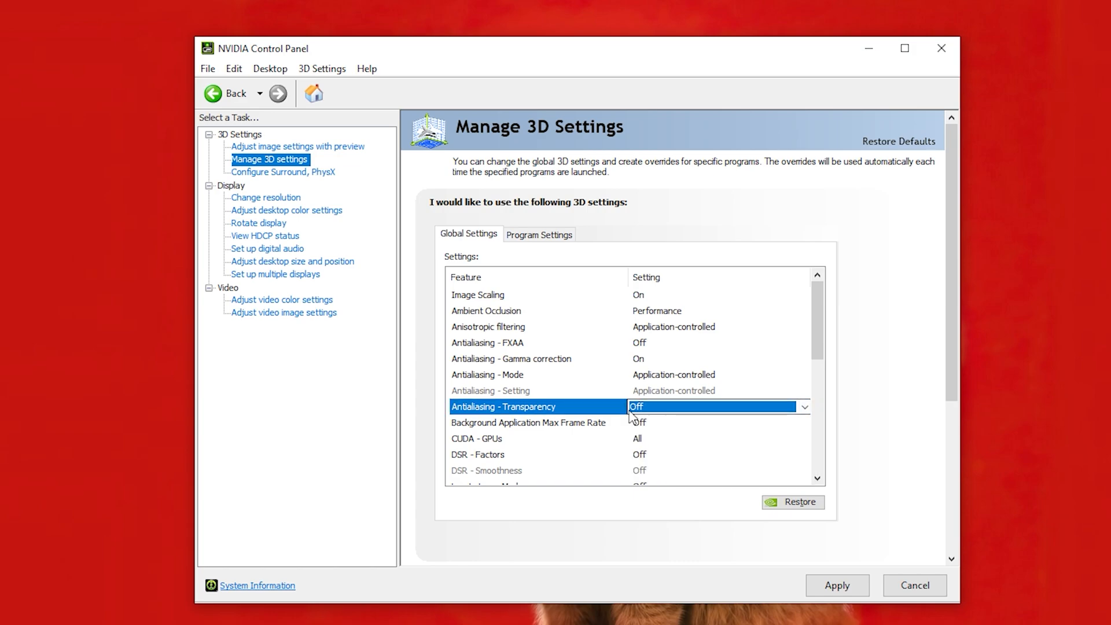
mouse_move(685, 448)
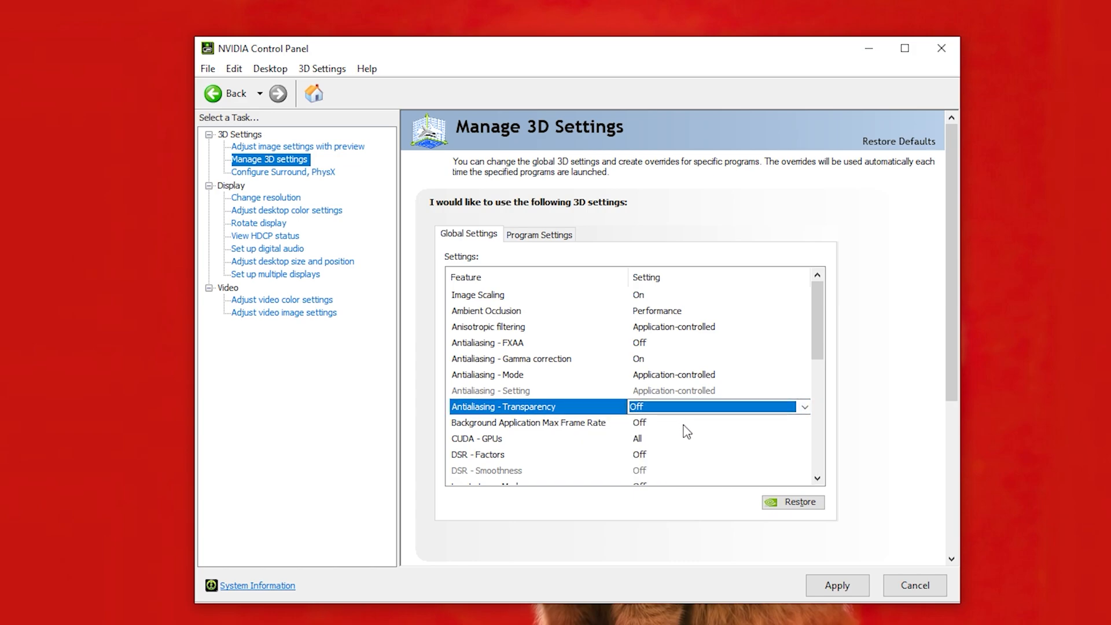
Step: Keep the background application frame rate cap Off and CUDA on the RTX 3060 Ti
click(528, 423)
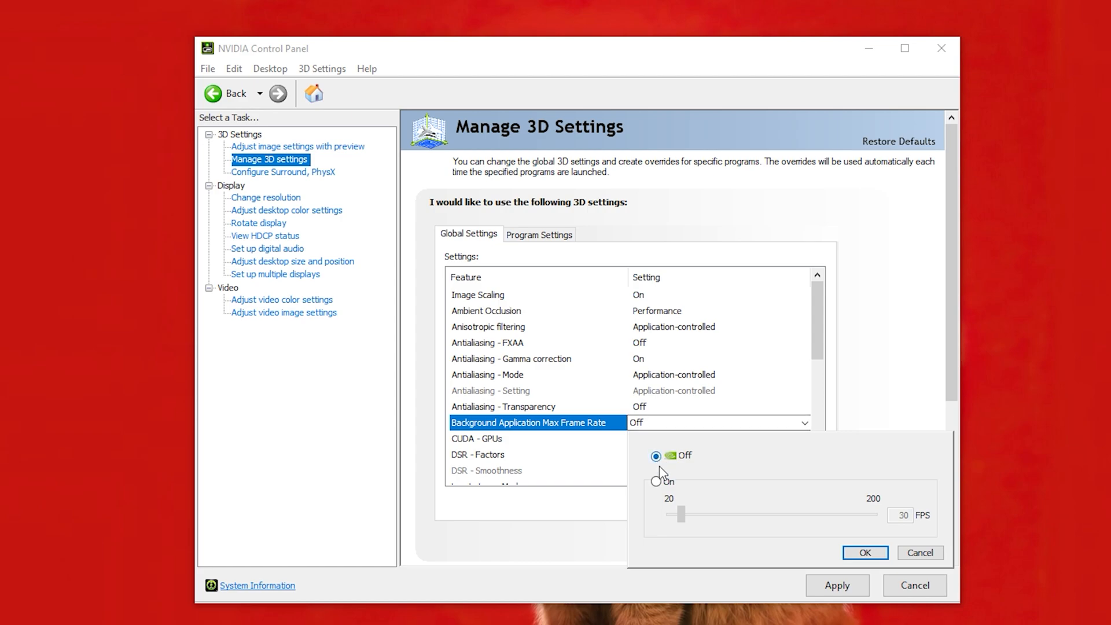
click(865, 552)
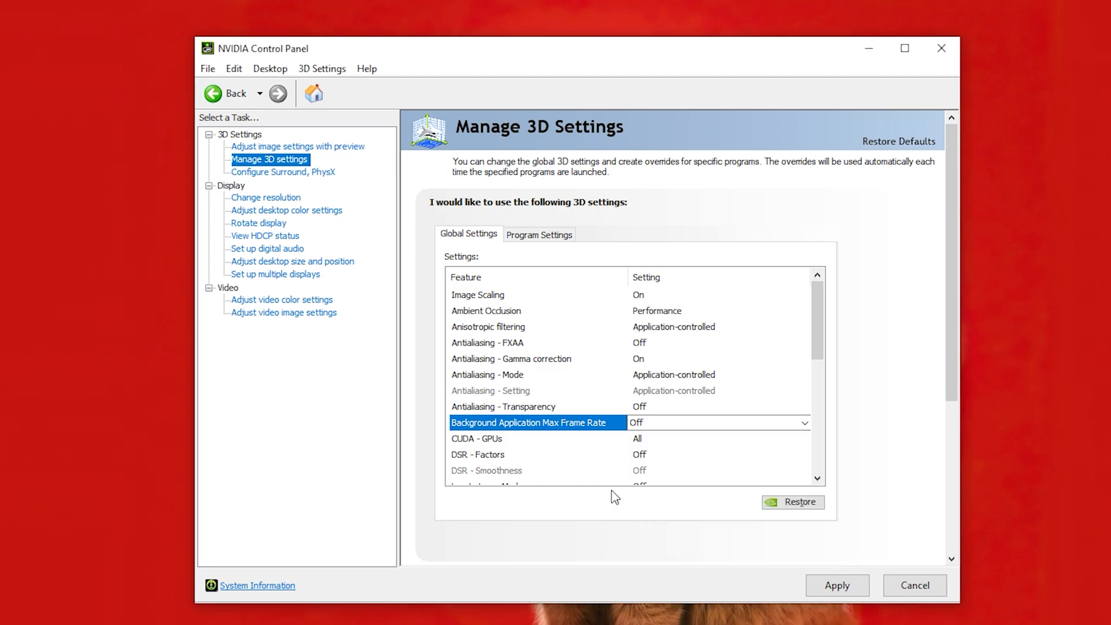
click(637, 438)
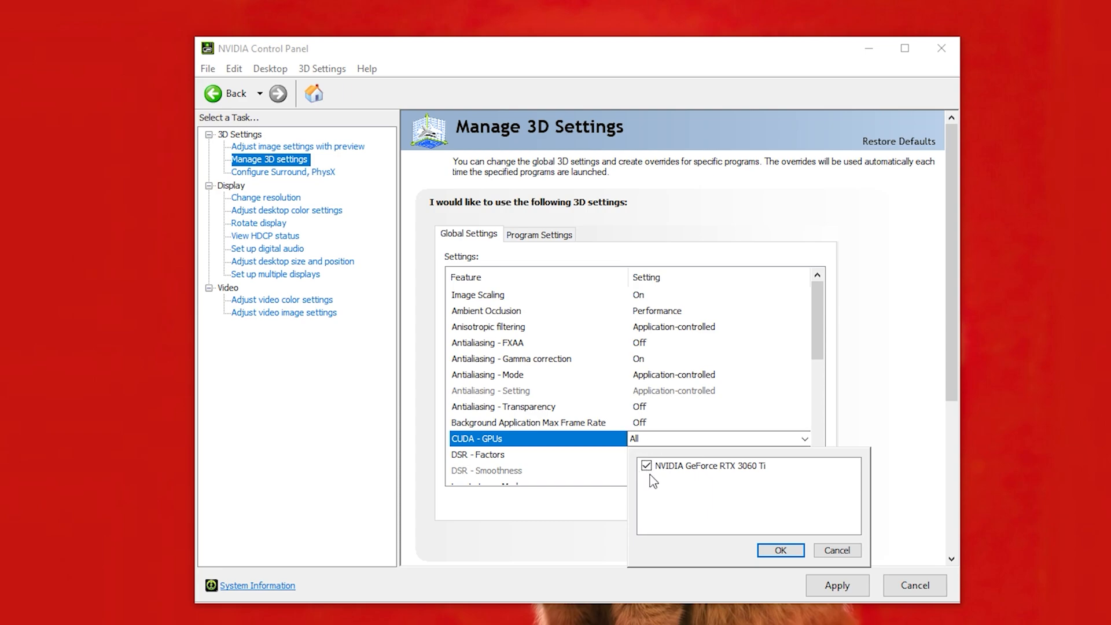
click(781, 550)
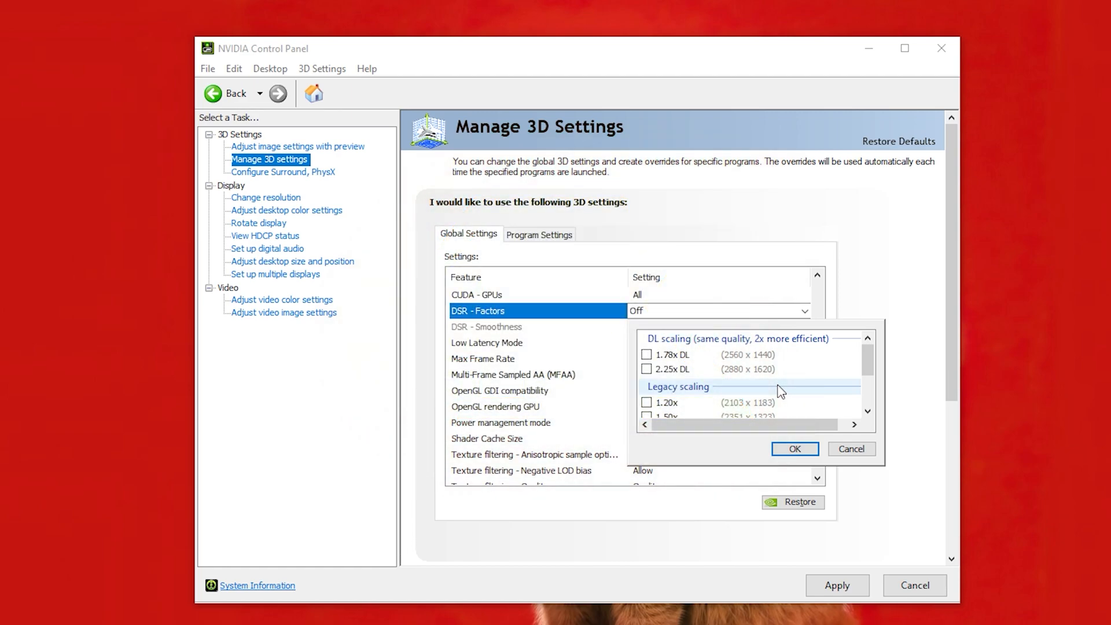
mouse_move(674, 327)
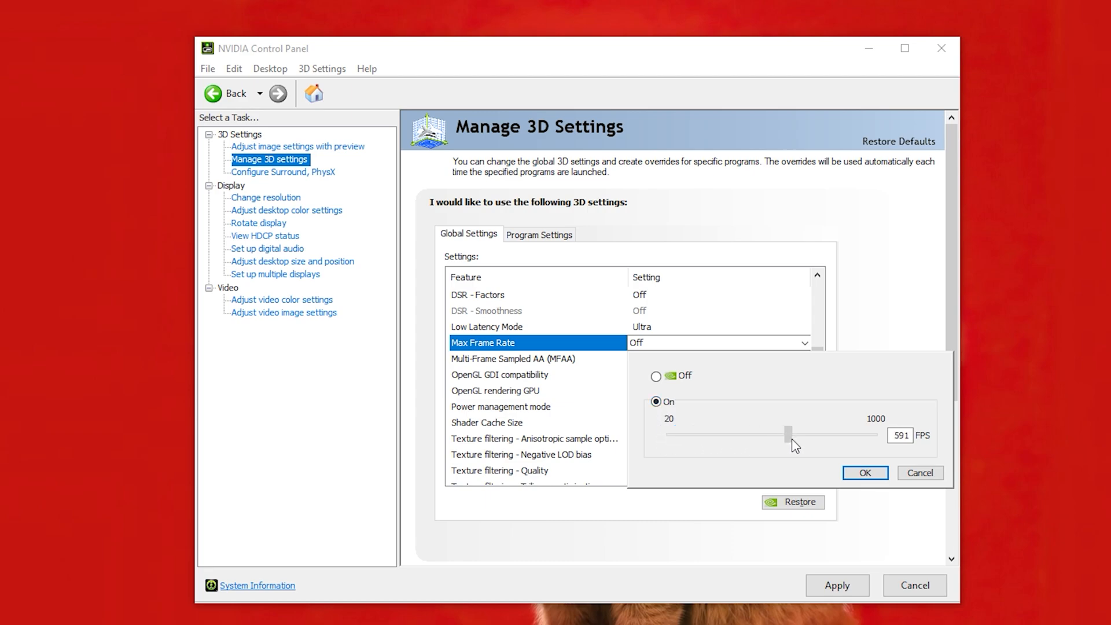
Step: Keep Max Frame Rate turned Off and confirm
drag(788, 433, 670, 433)
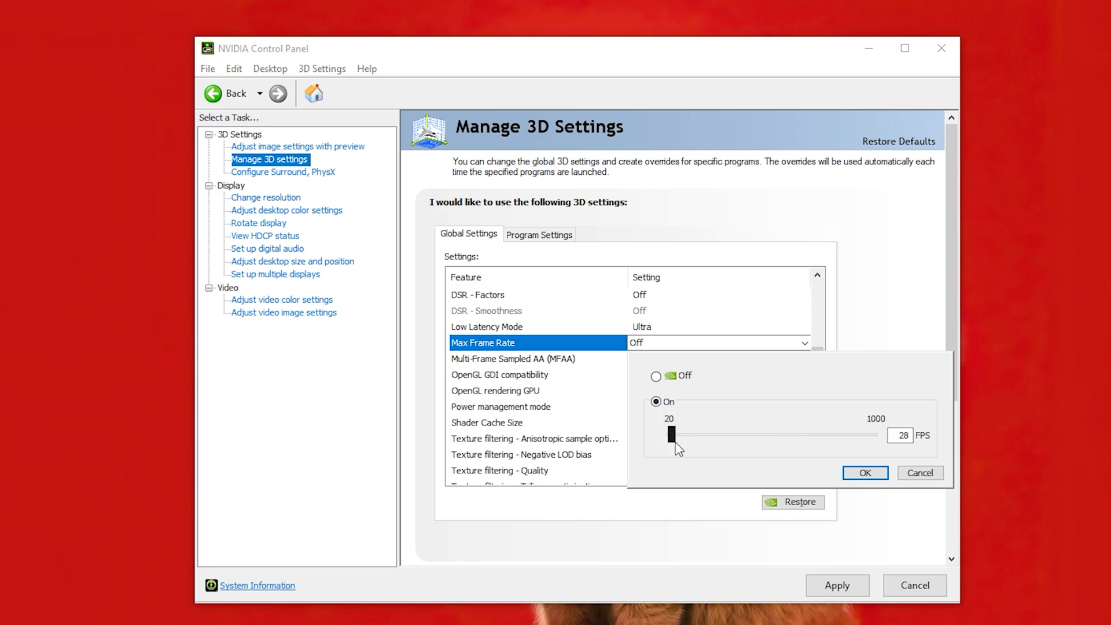
click(655, 376)
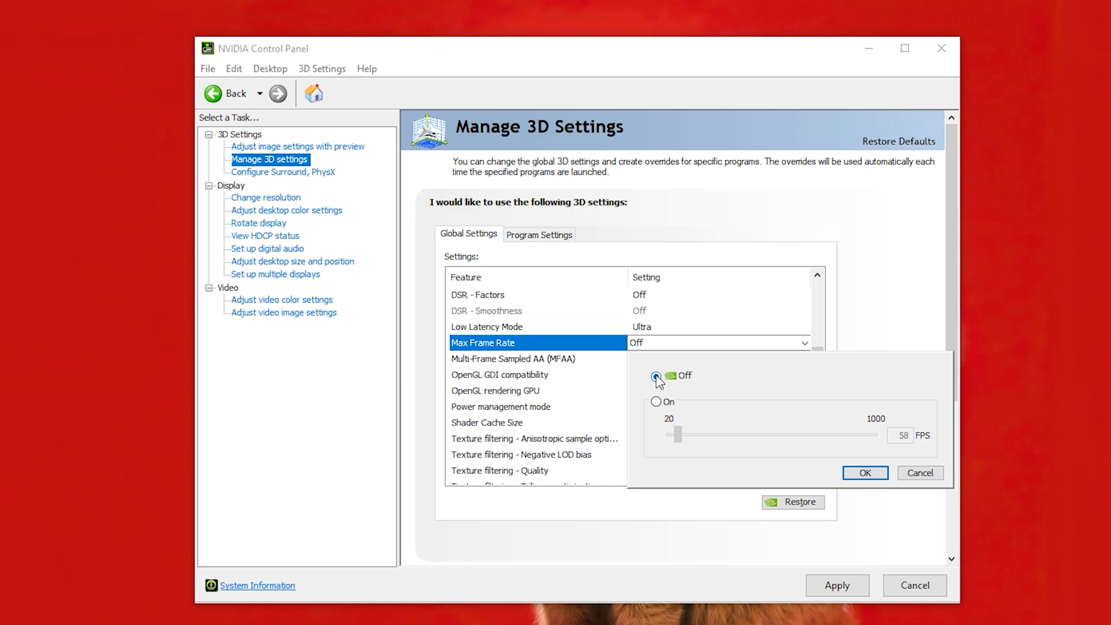
click(866, 472)
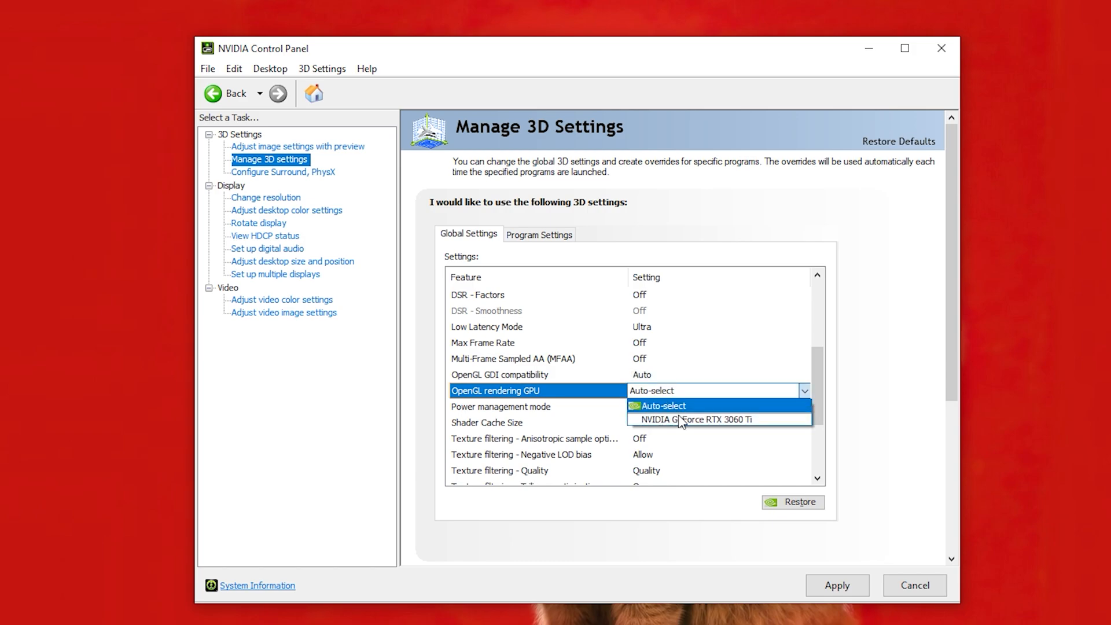
Step: Use the RTX 3060 Ti for OpenGL rendering and set power management to Prefer maximum performance
click(701, 419)
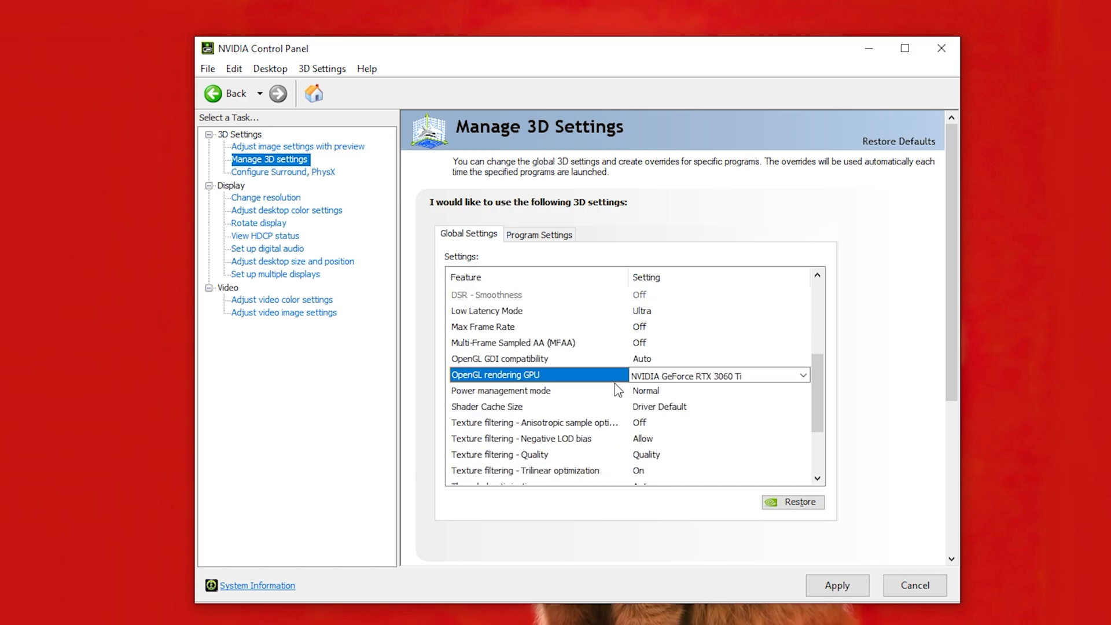
scroll(down, 3)
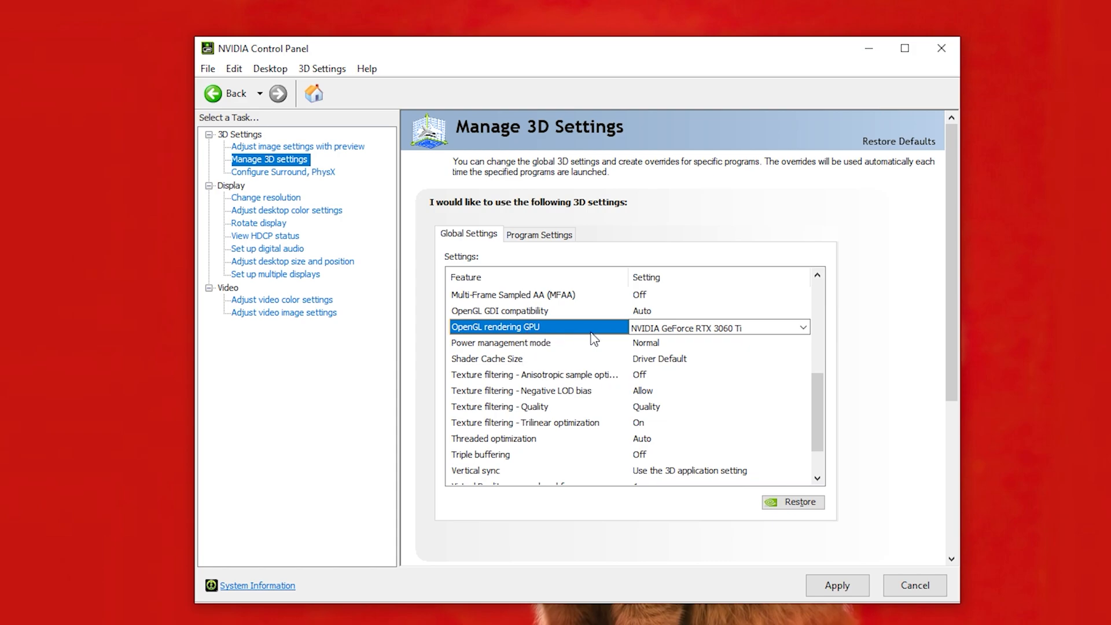
click(523, 342)
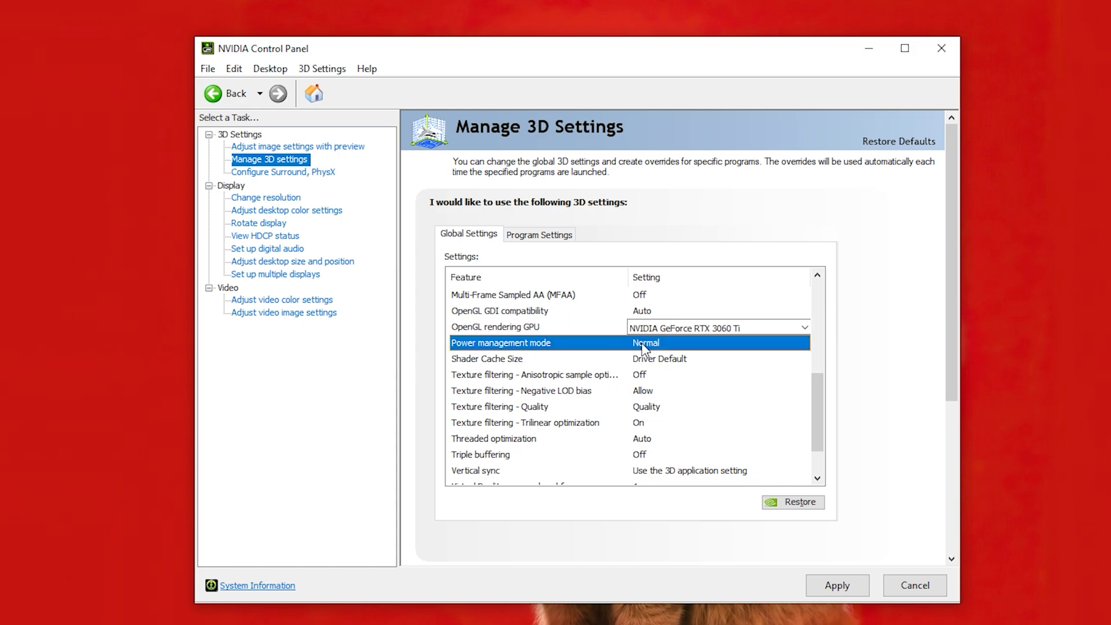
click(804, 343)
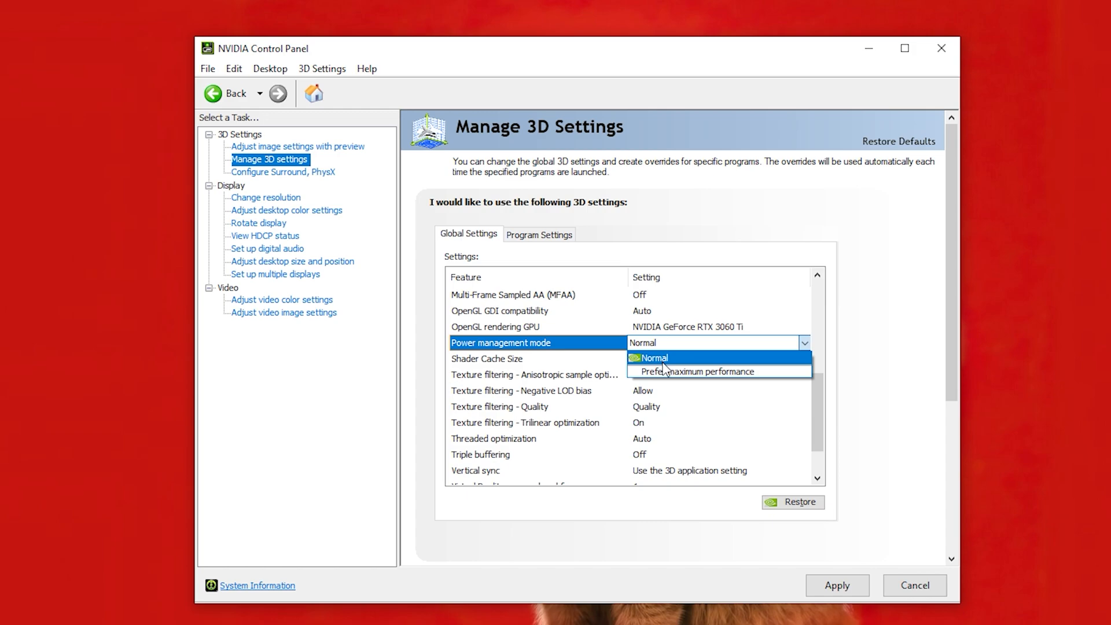
click(696, 372)
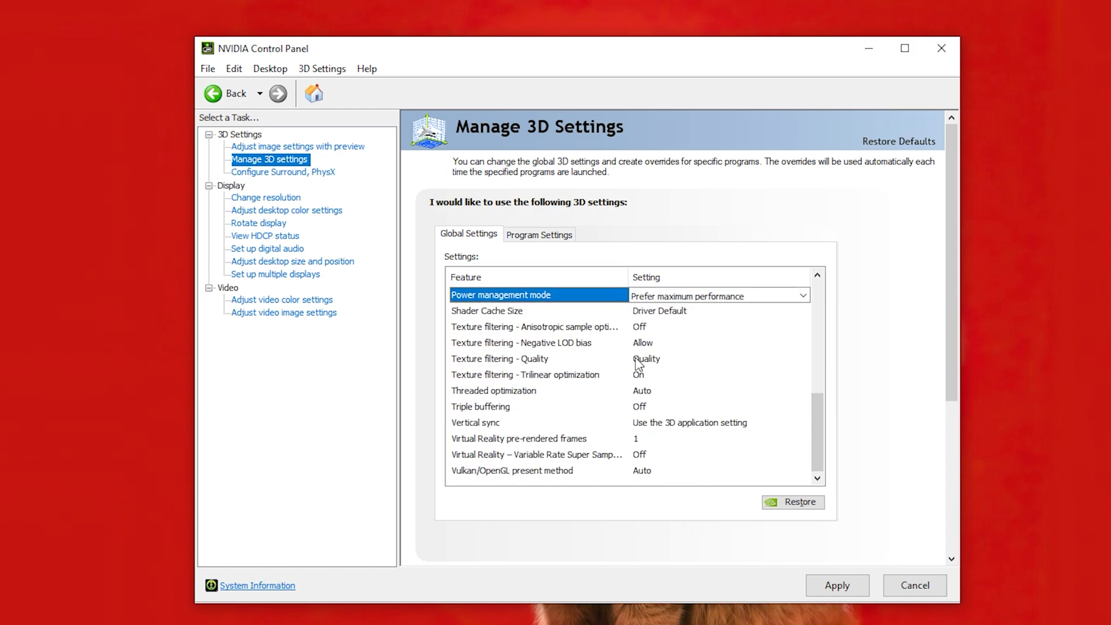
Step: Keep shader cache size at Driver Default, turn anisotropic sample optimization On, keep negative LOD bias Allow
click(804, 311)
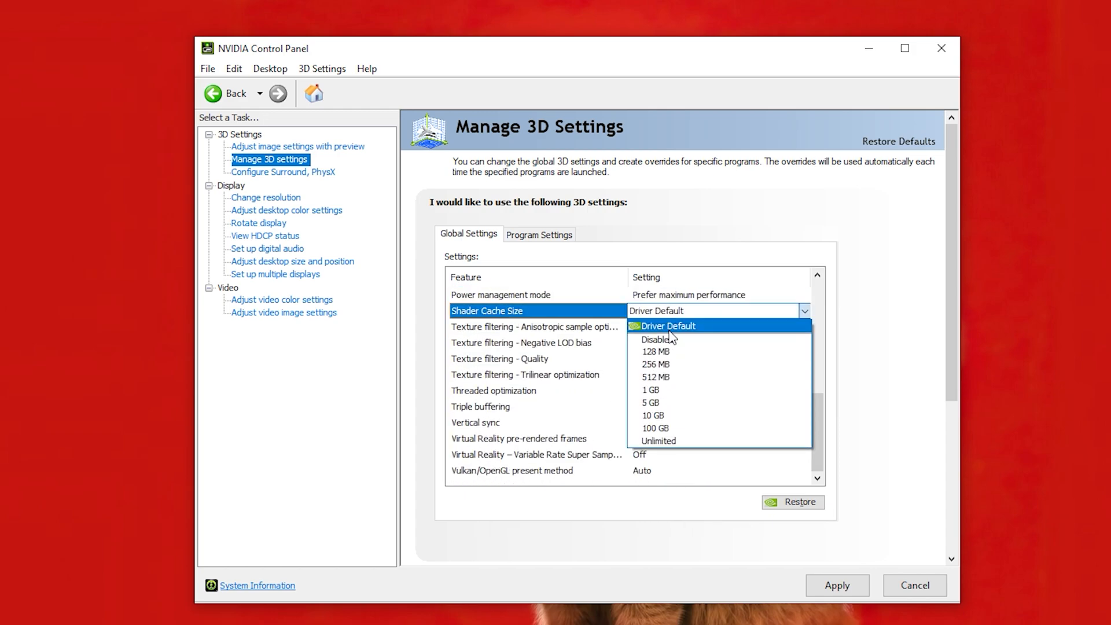
click(666, 327)
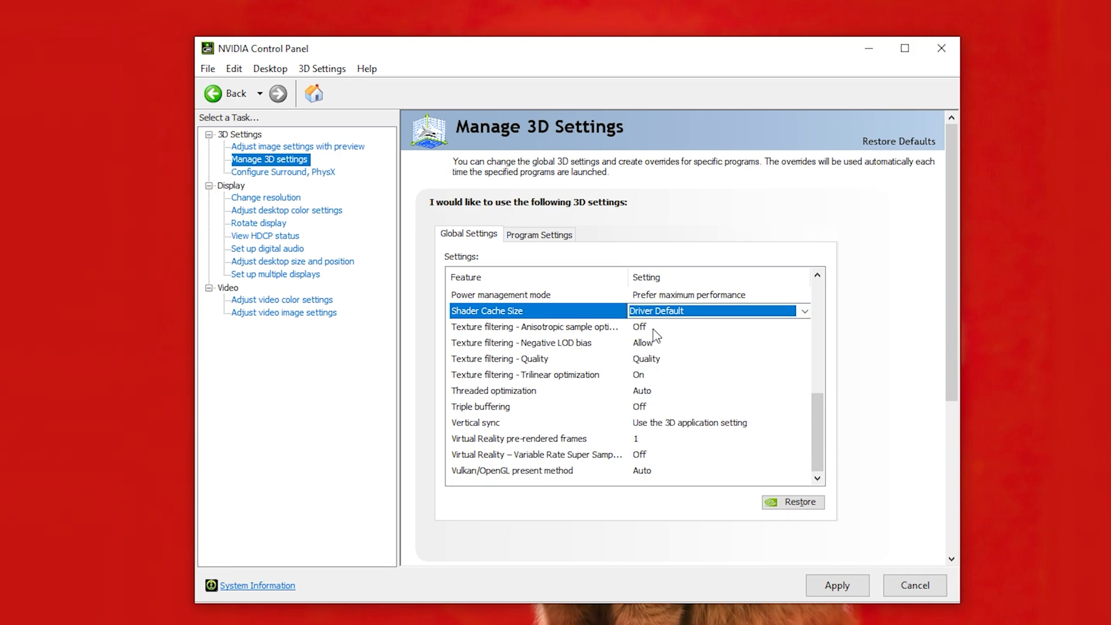
click(805, 327)
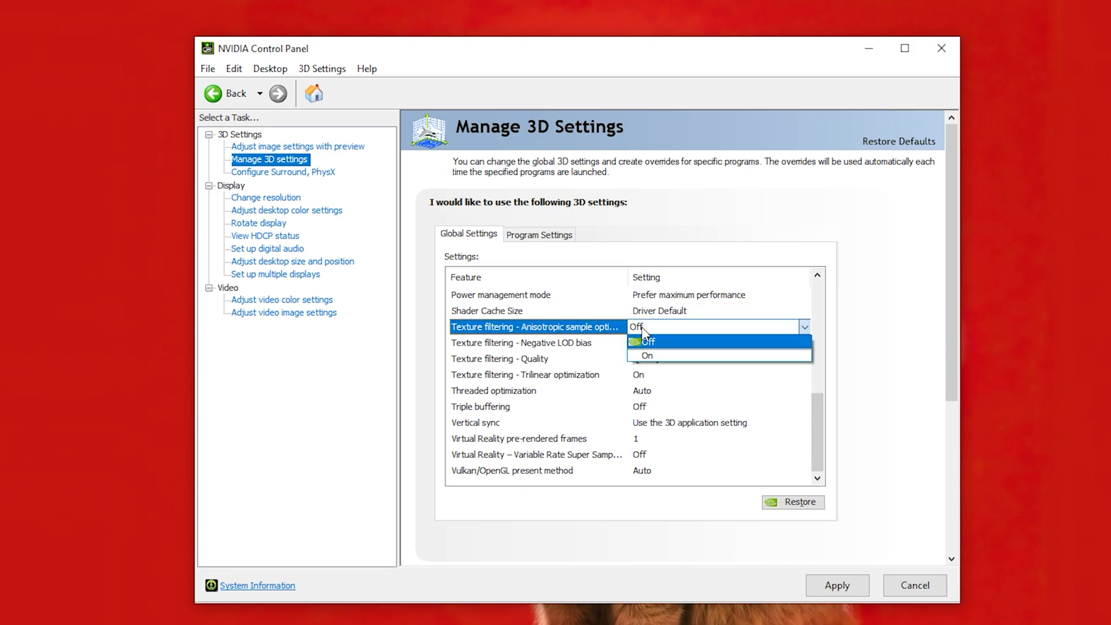
click(649, 356)
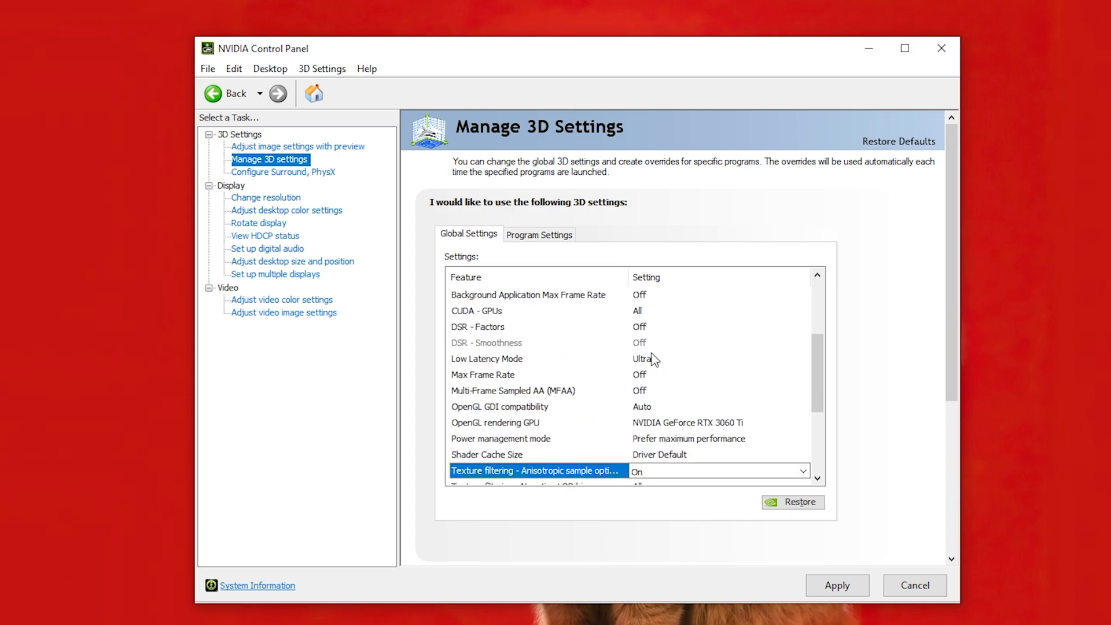
scroll(down, 3)
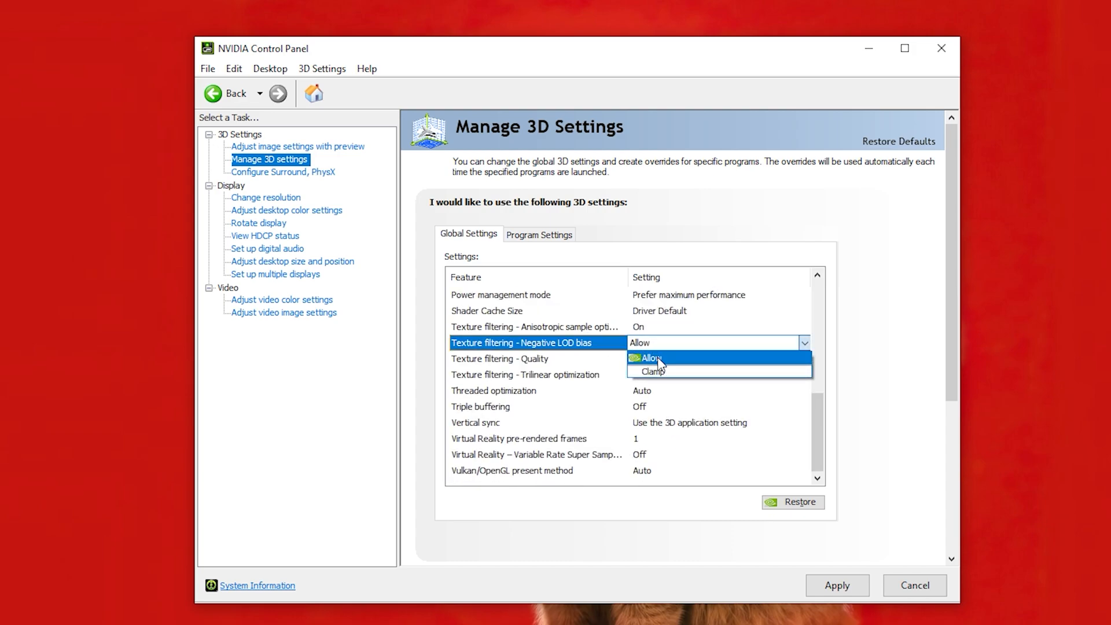
click(646, 358)
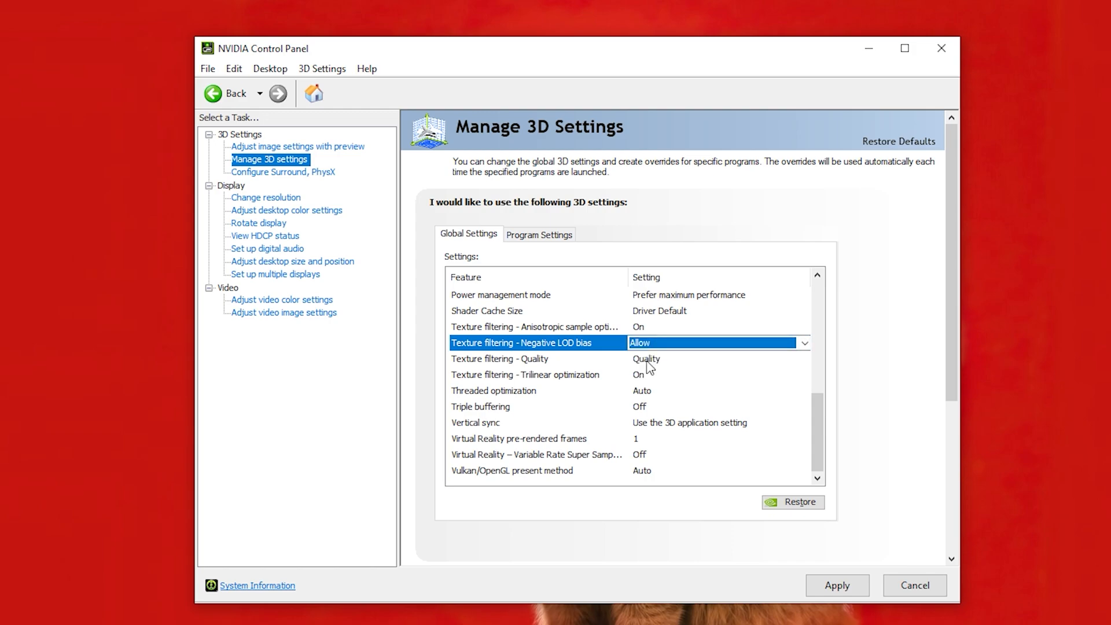
click(806, 359)
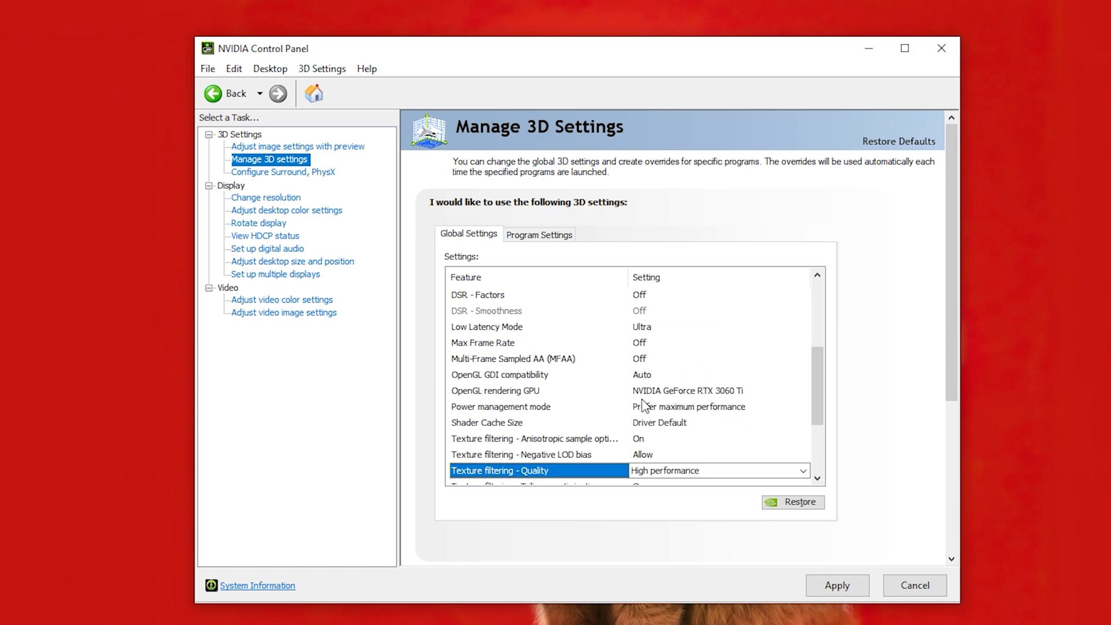
Step: Keep trilinear optimization On and threaded optimization at Auto
scroll(down, 3)
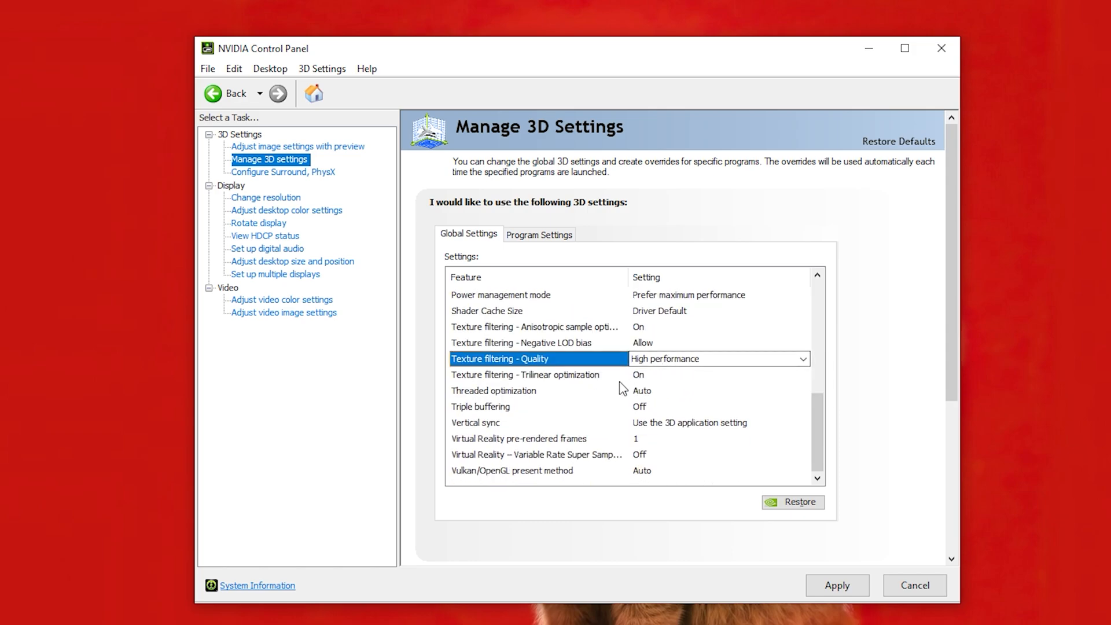
click(548, 375)
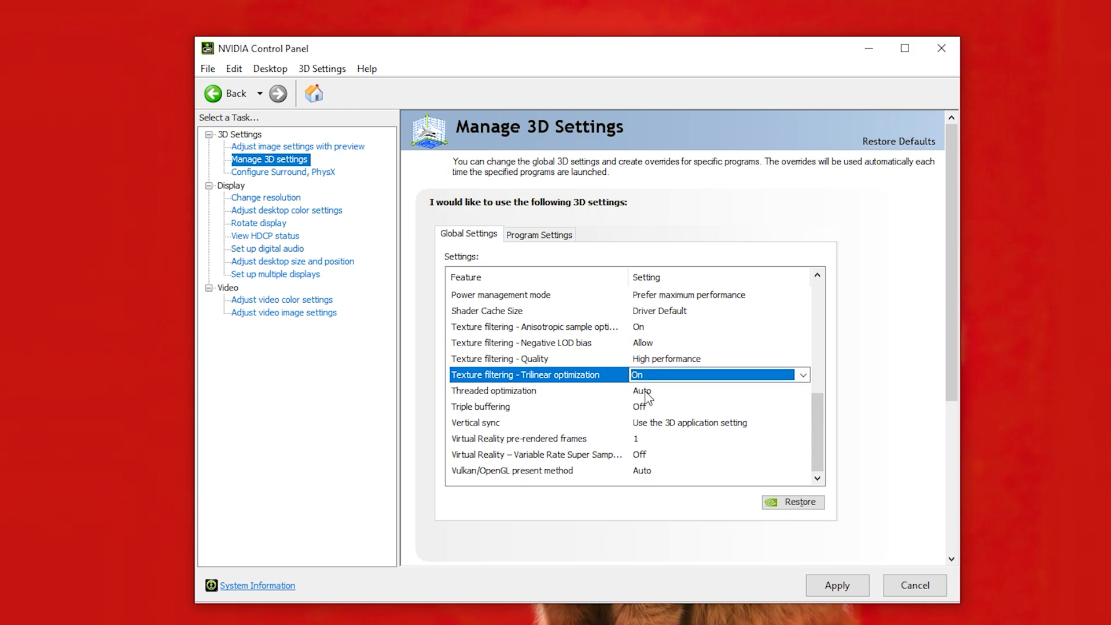
click(803, 391)
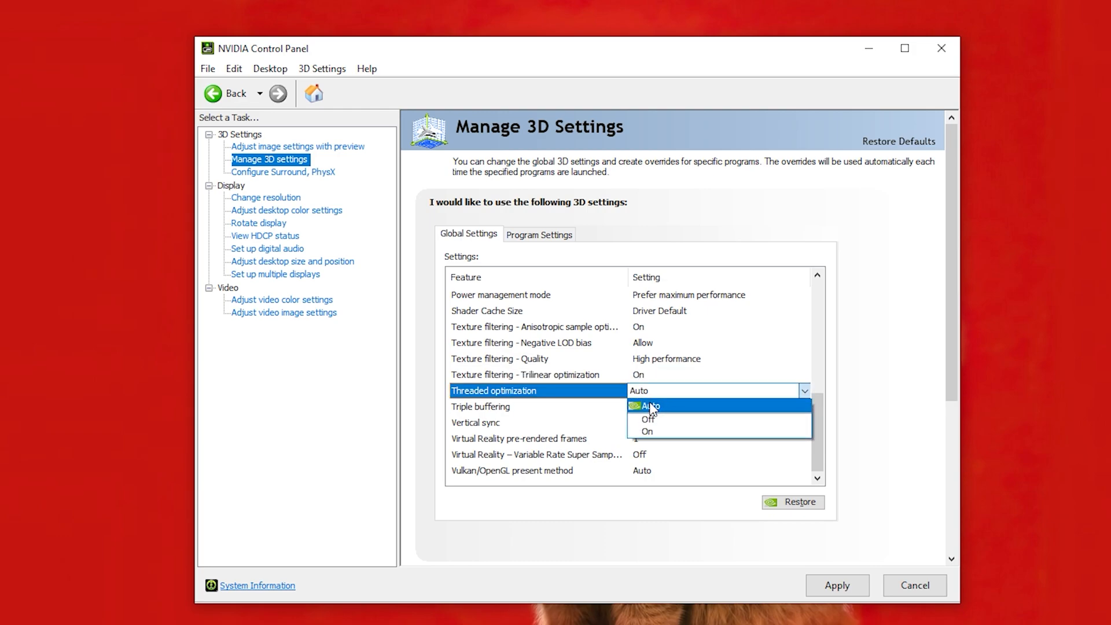
click(648, 406)
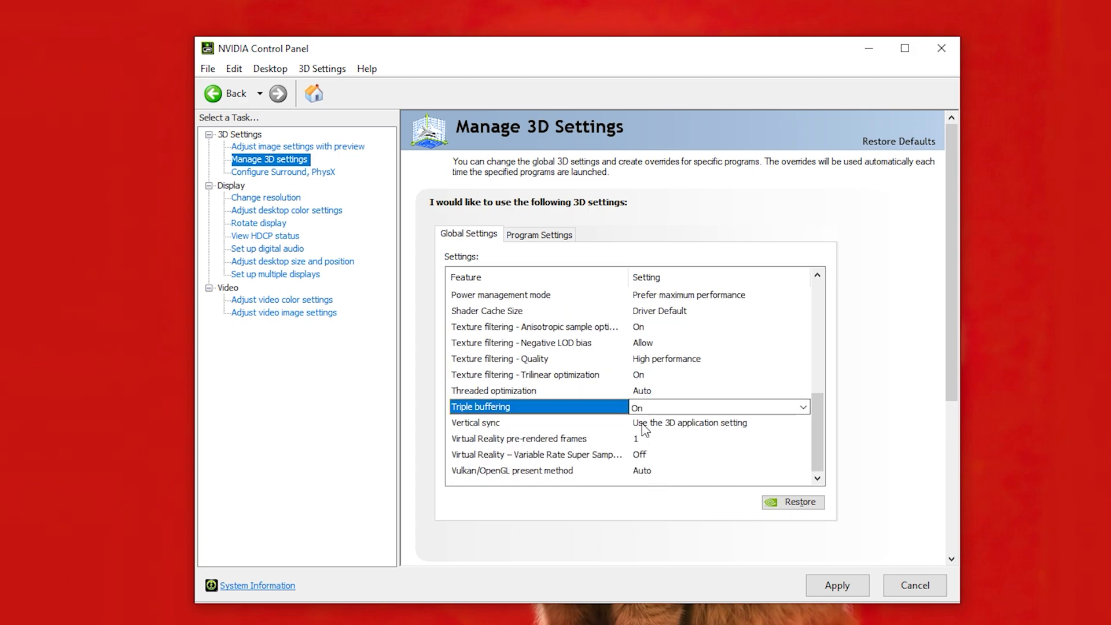
mouse_move(667, 428)
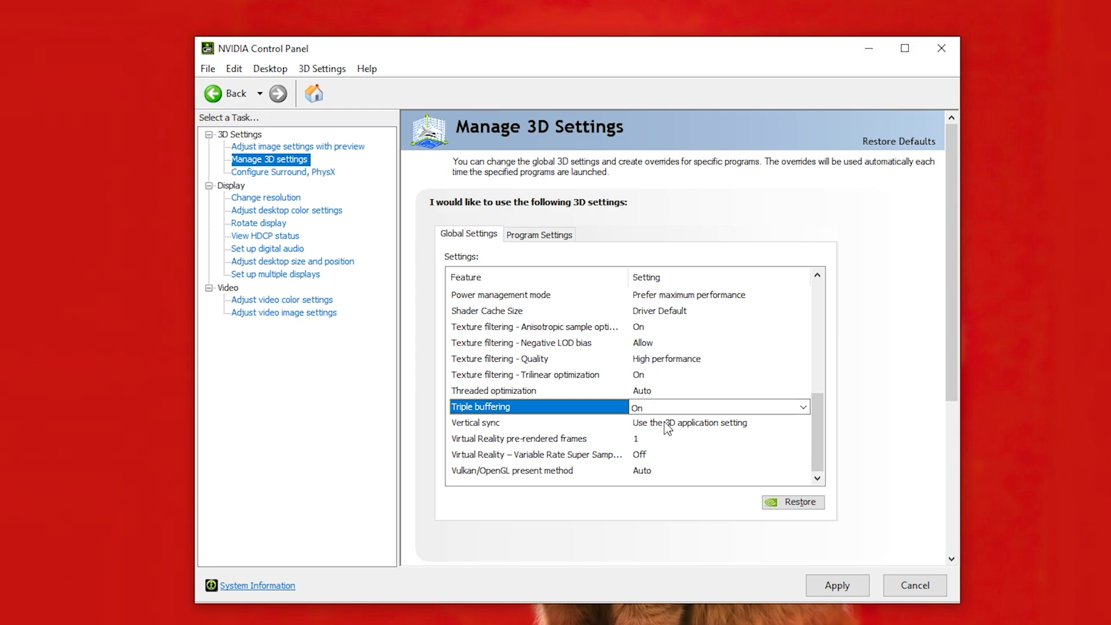
Step: Keep vertical sync application-controlled and VR pre-rendered frames at 1, then select triple buffering
click(803, 408)
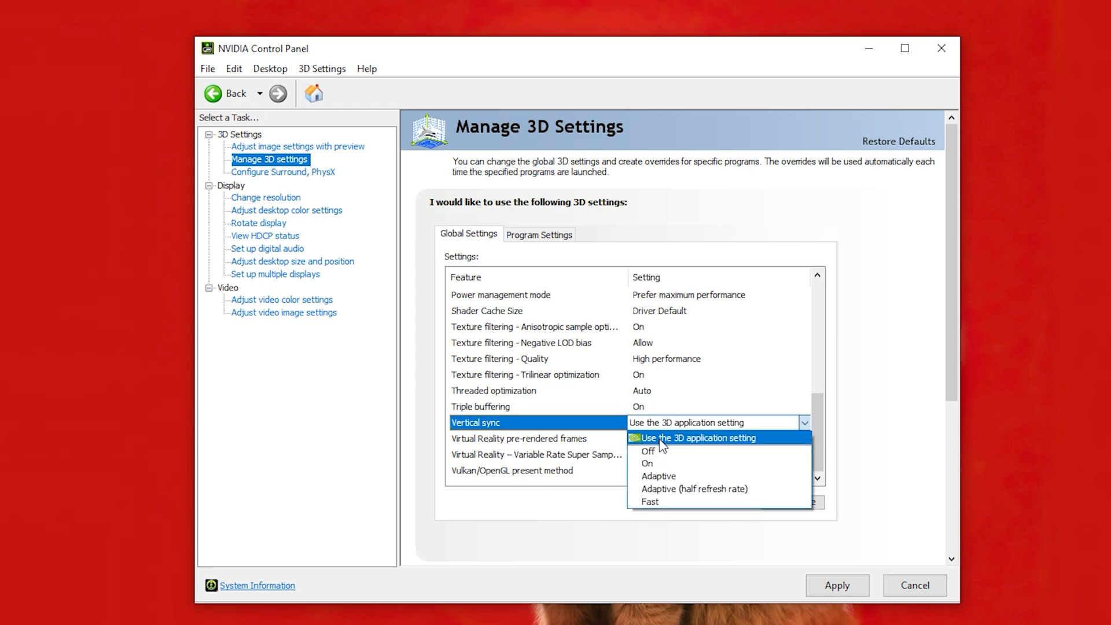
click(698, 438)
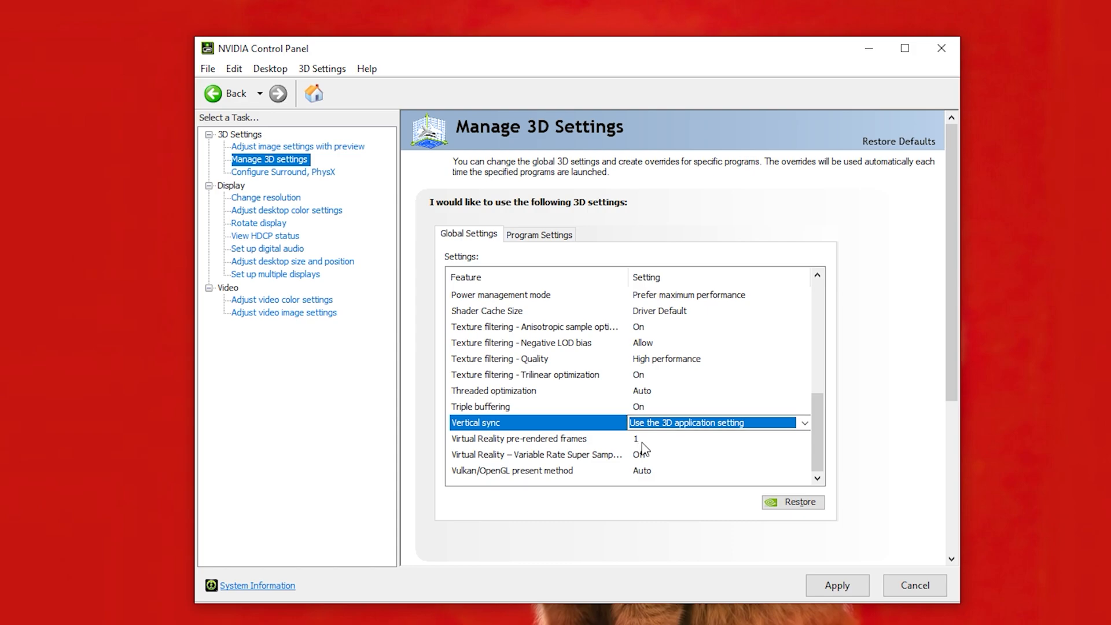
click(805, 437)
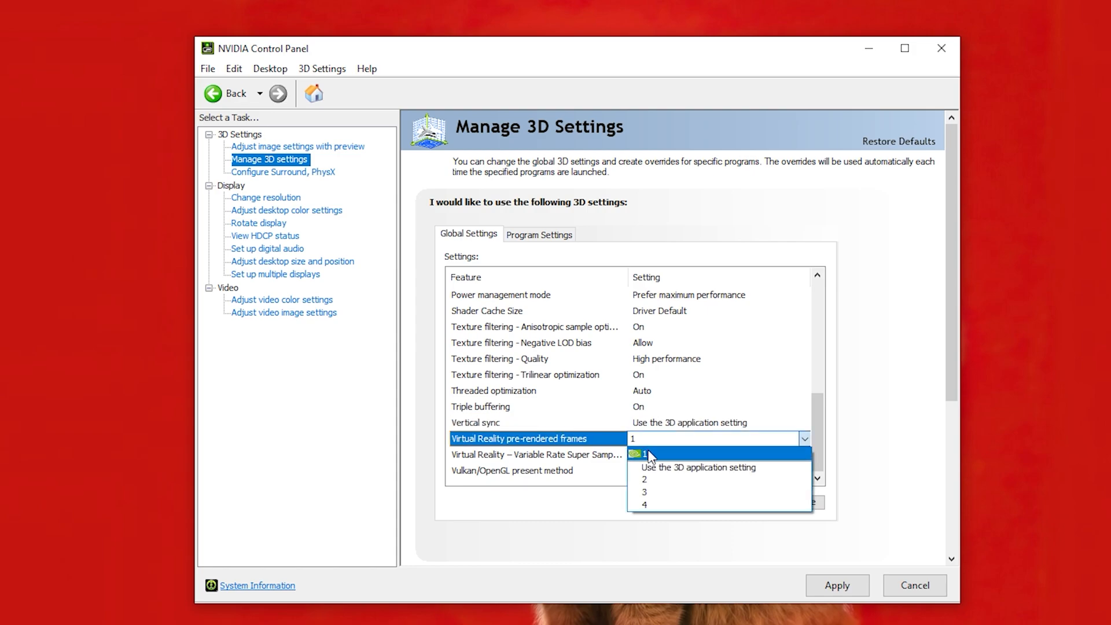
click(648, 454)
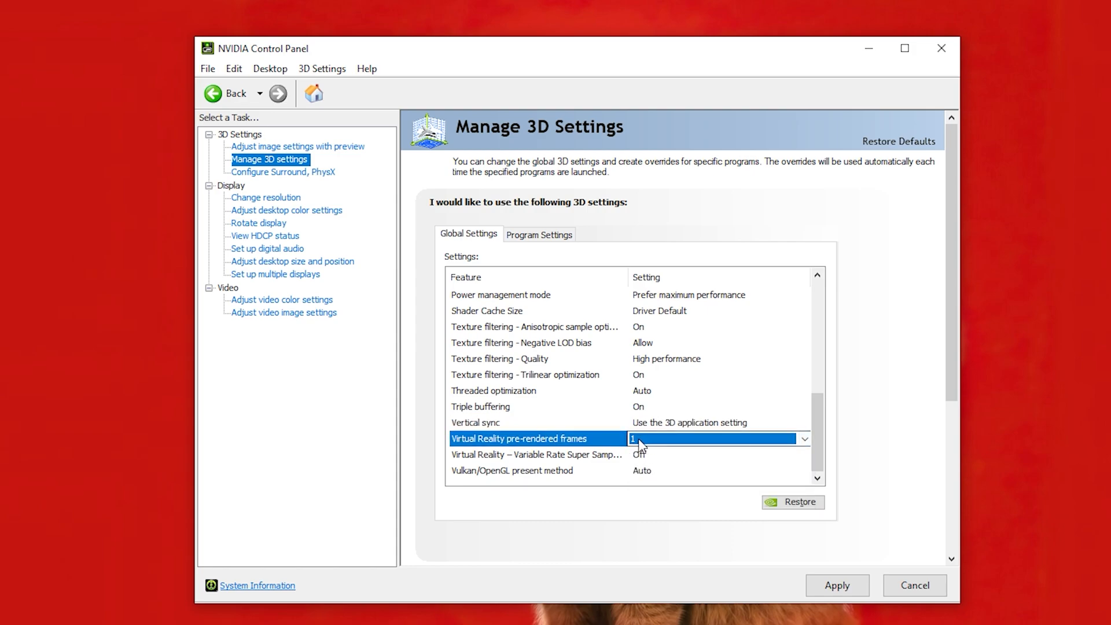
click(512, 470)
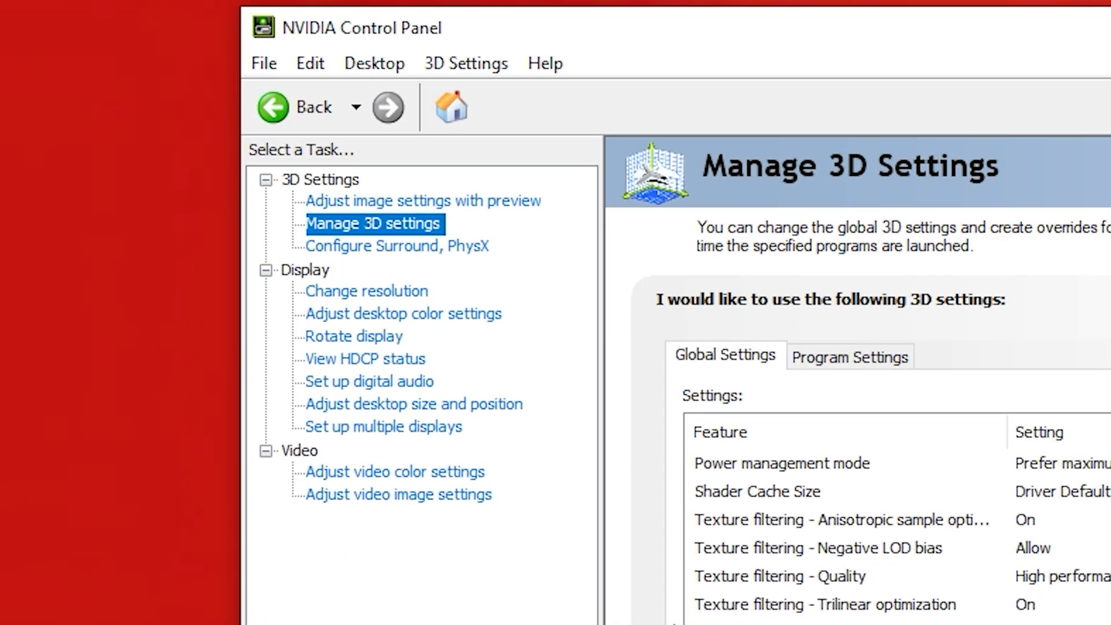
Step: On the Surround/PhysX page keep the RTX 3060 Ti as PhysX processor and apply all changes
click(400, 245)
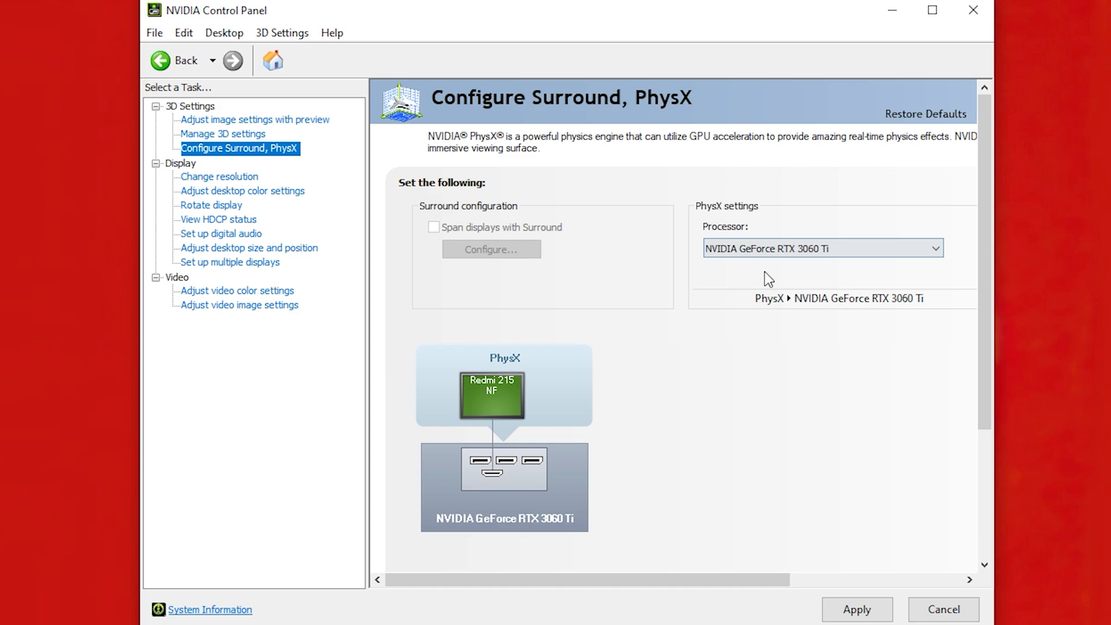
scroll(down, 3)
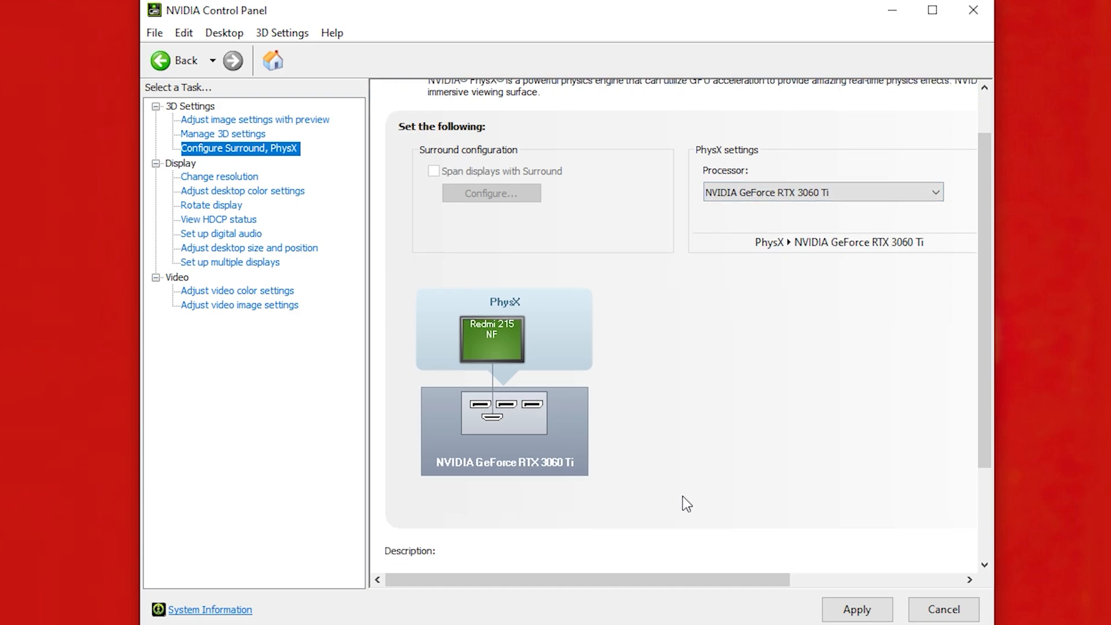
click(858, 609)
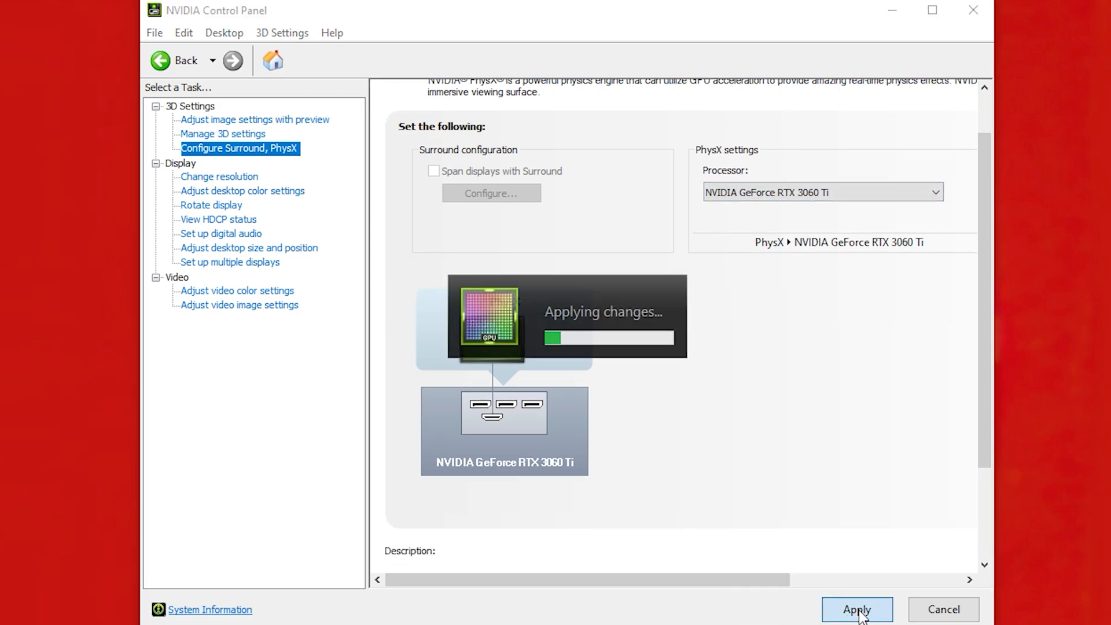